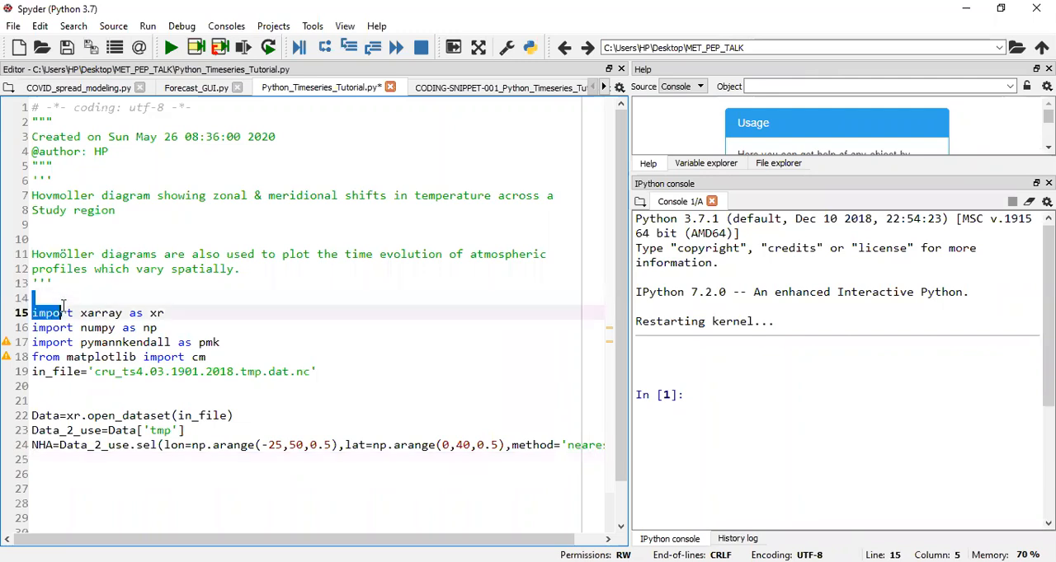
Highlight the imports and longitude range argument, then run lines 15–24 in the console.
left_click_drag(33, 312, 220, 343)
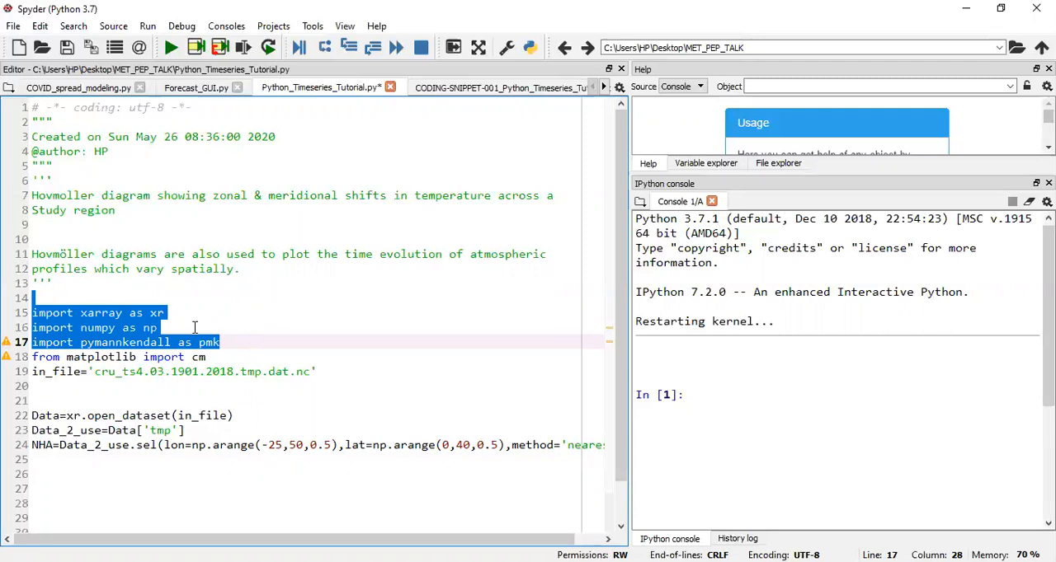
mouse_move(211, 357)
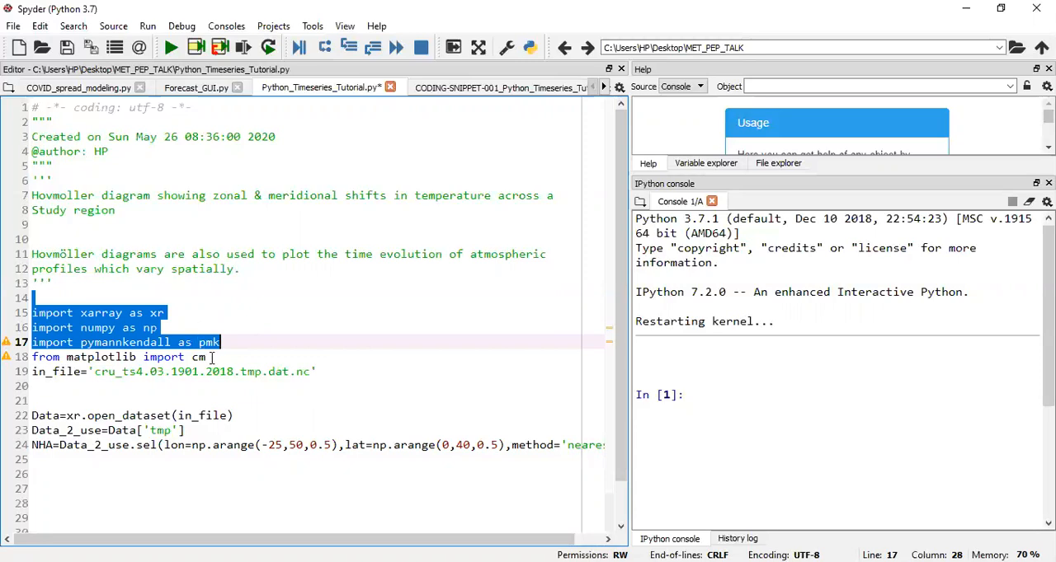
left_click(45, 356)
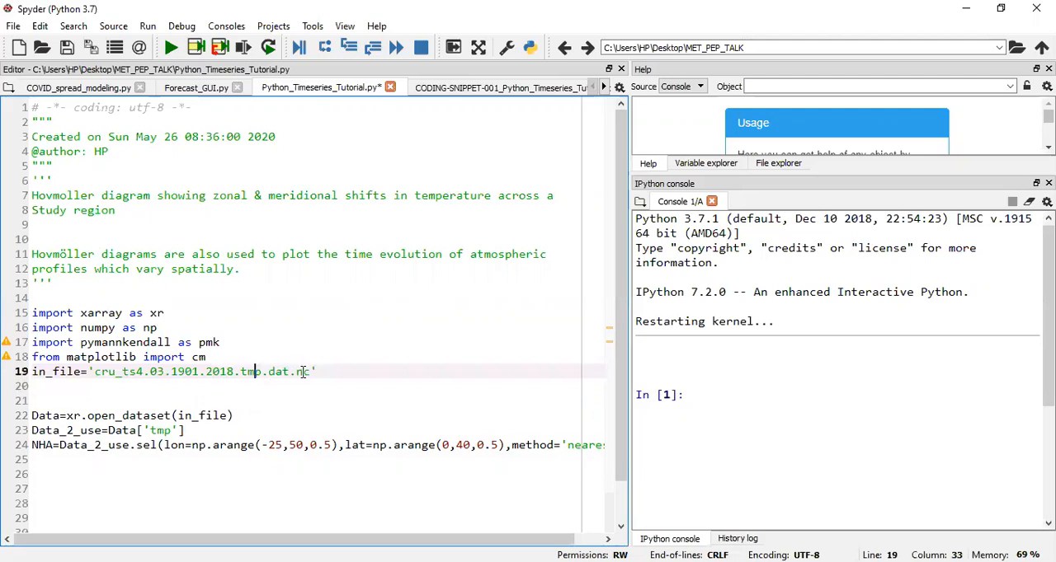
type("c")
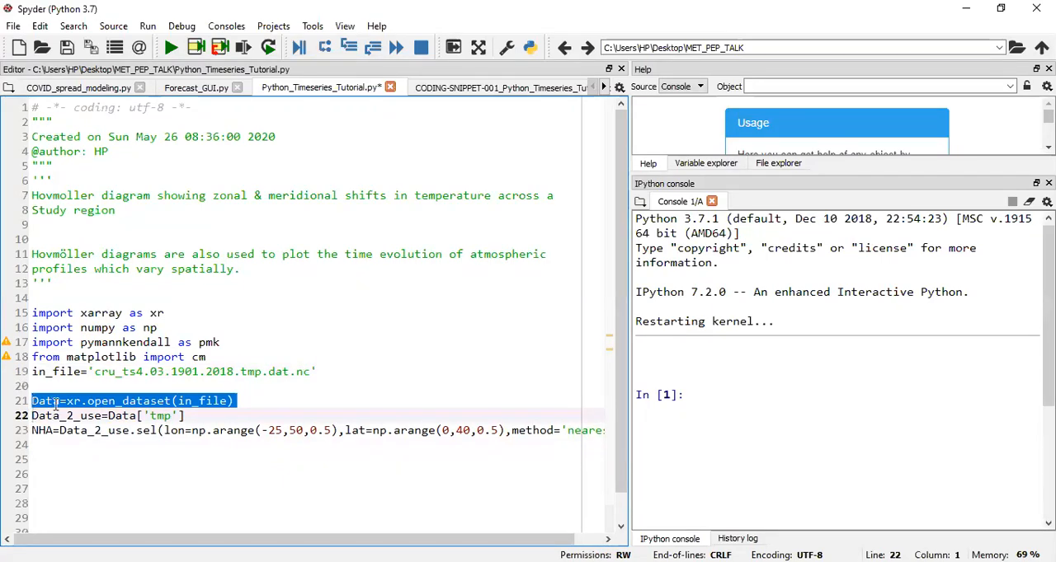
left_click(198, 401)
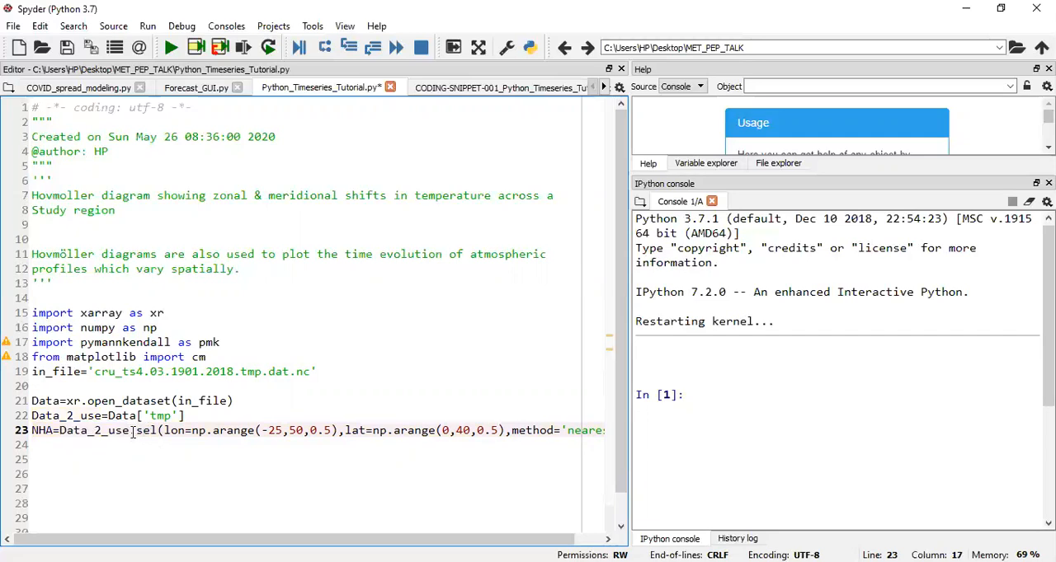
double_click(147, 430)
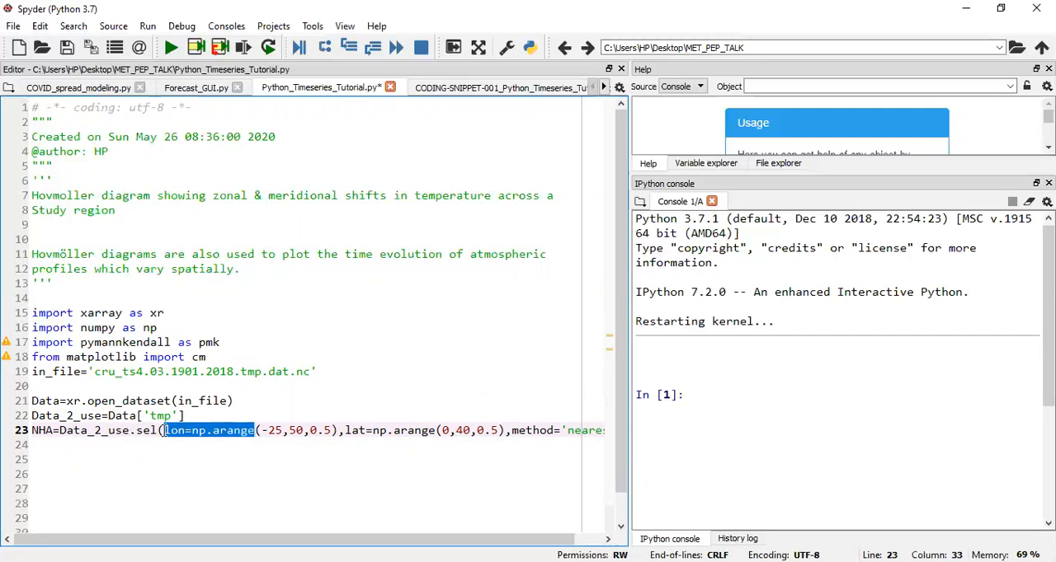
left_click(267, 429)
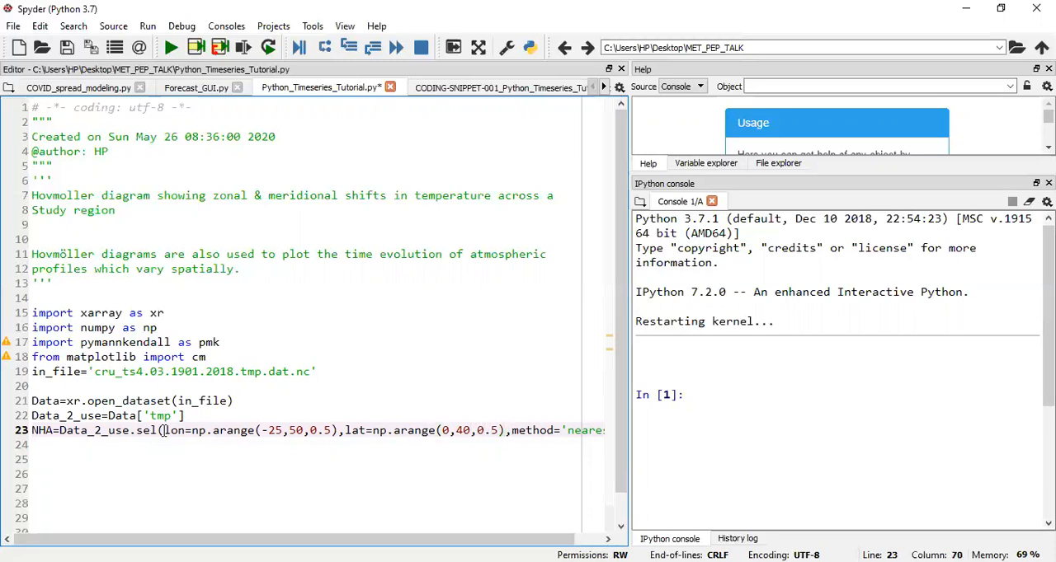
double_click(535, 431)
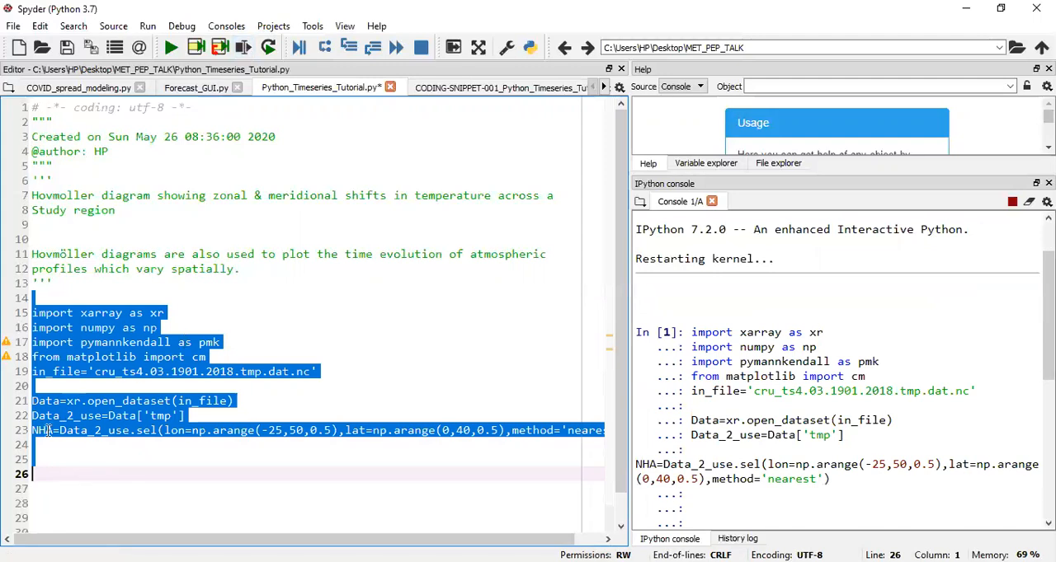
Display the NHA temperature array summary in the IPython console.
left_click(170, 47)
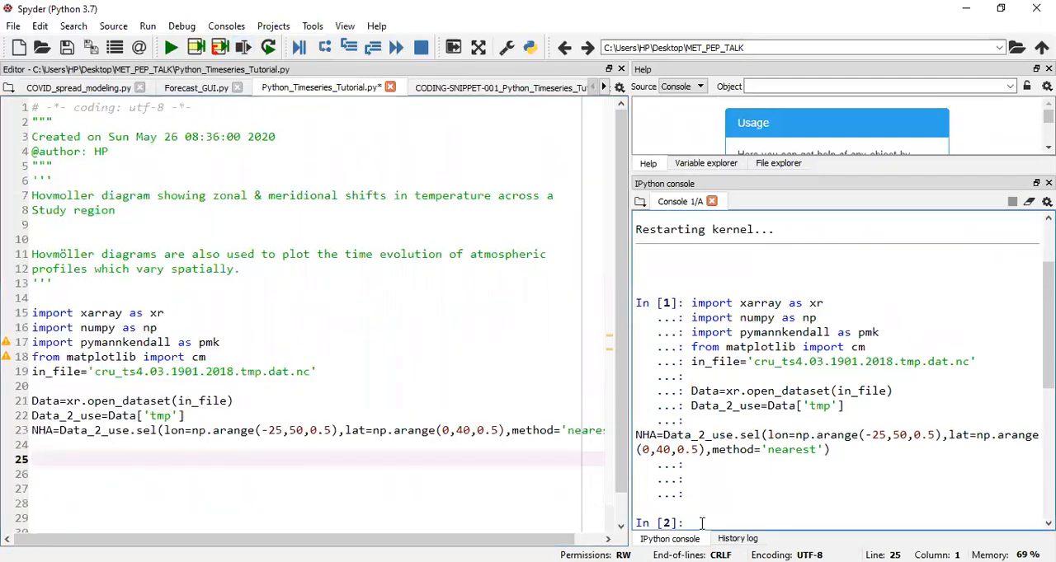
type("NHA")
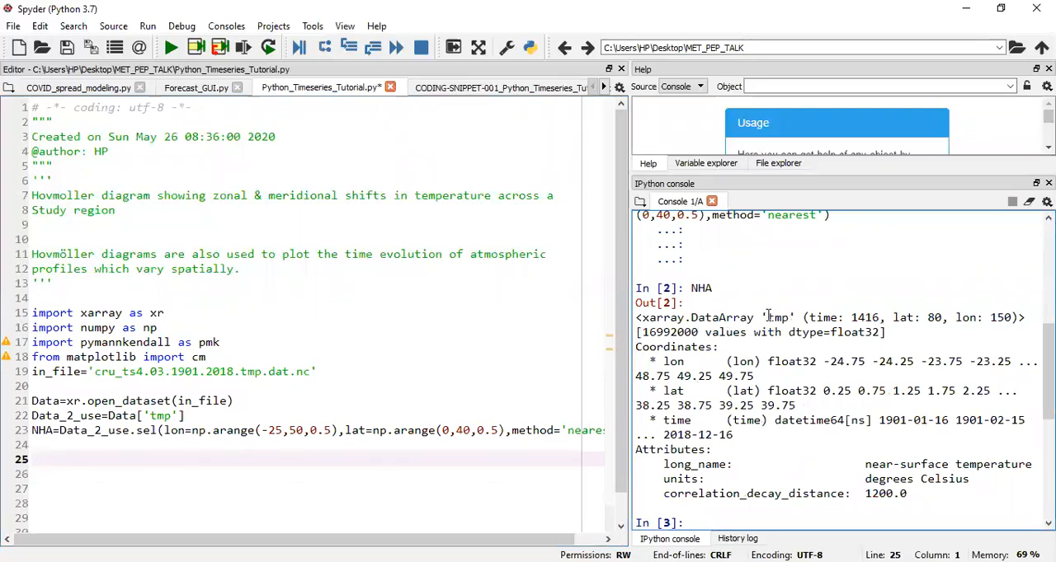
double_click(776, 317)
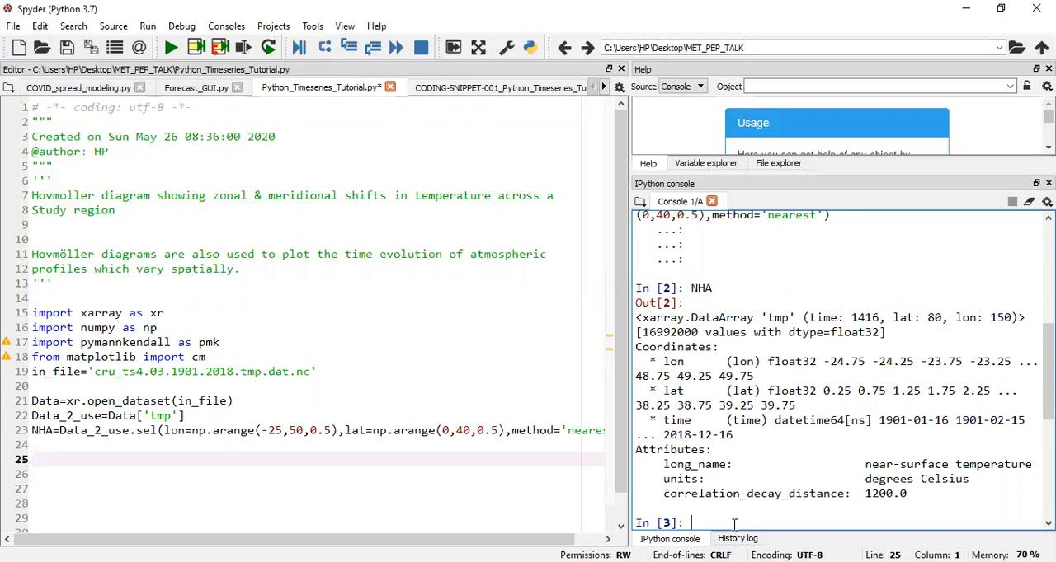
Plot the first time step, January 1901, with NHA[0].plot().
type("NHA")
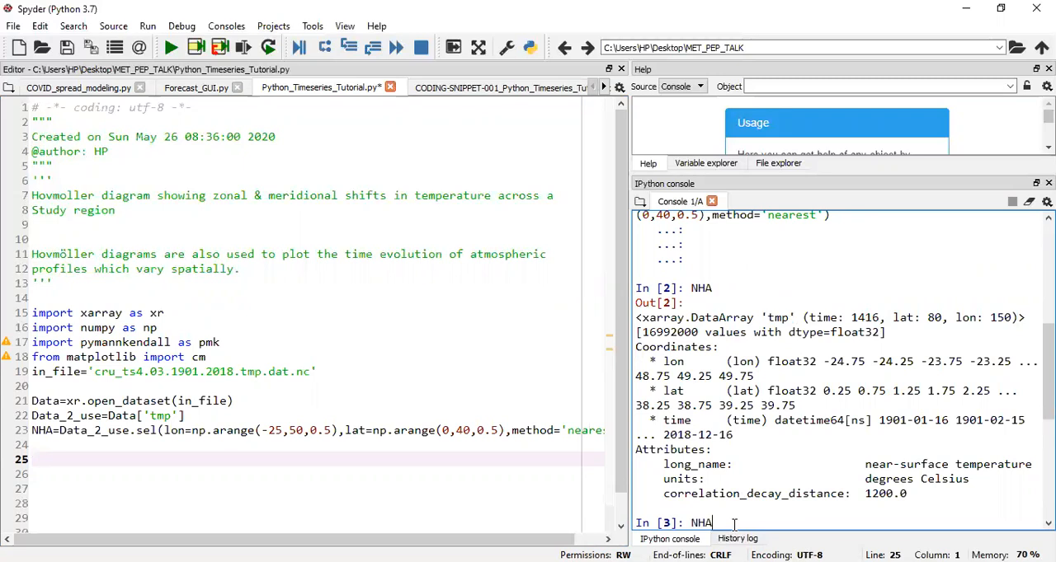
type("[0")
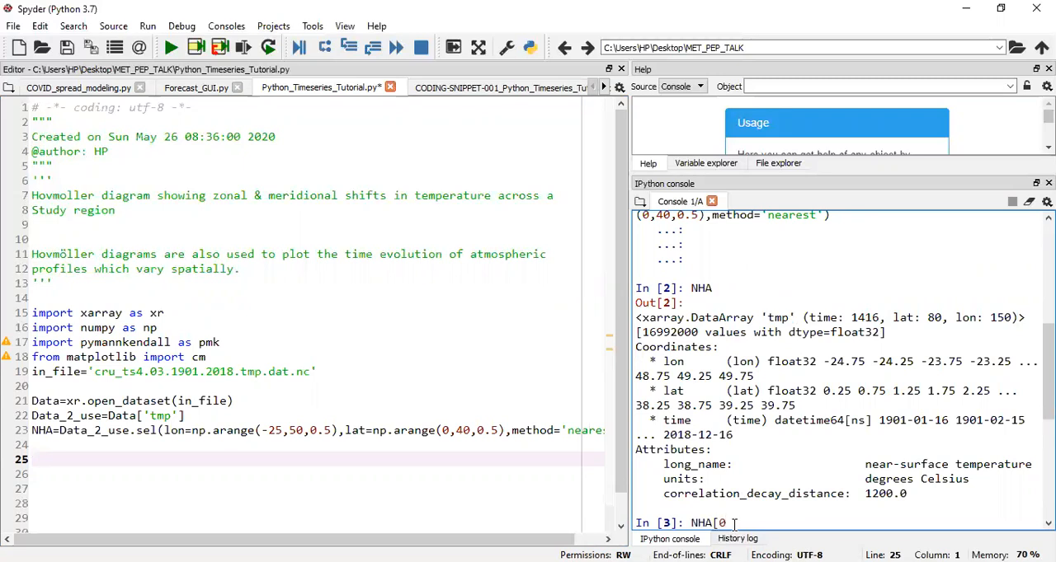
type("0")
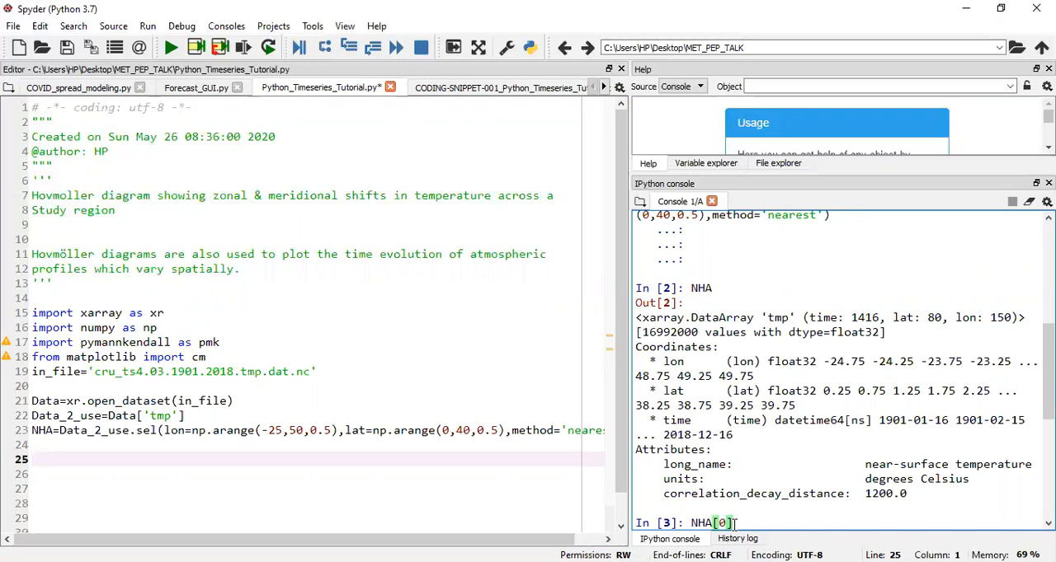
type(".pl")
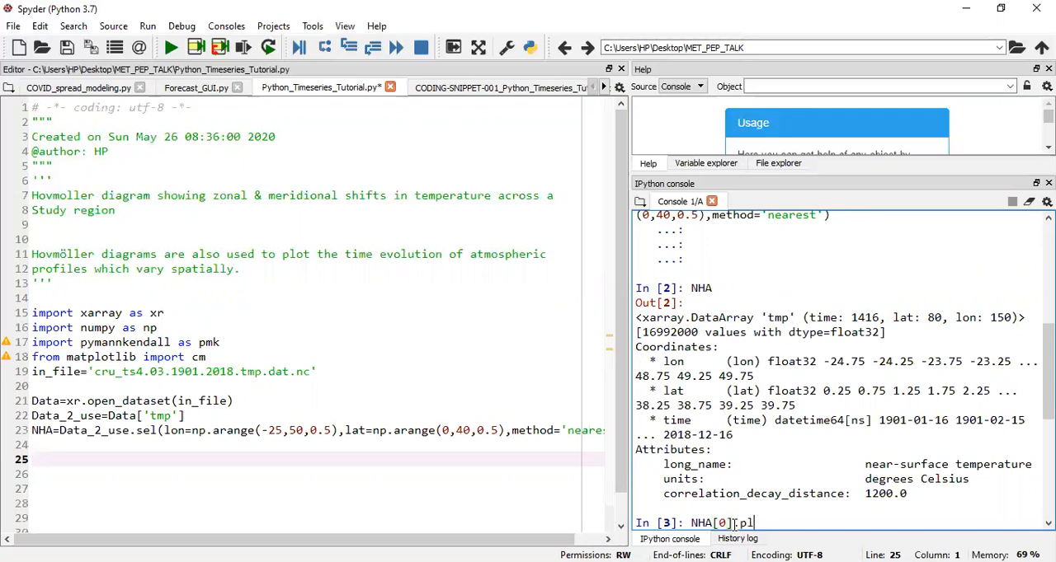
type("ot()")
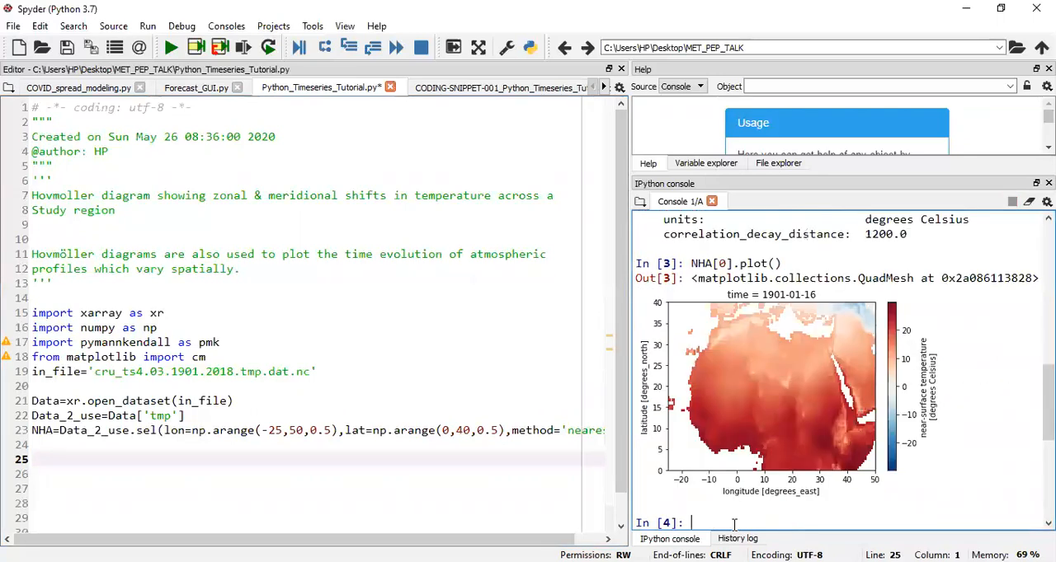
mouse_move(705, 359)
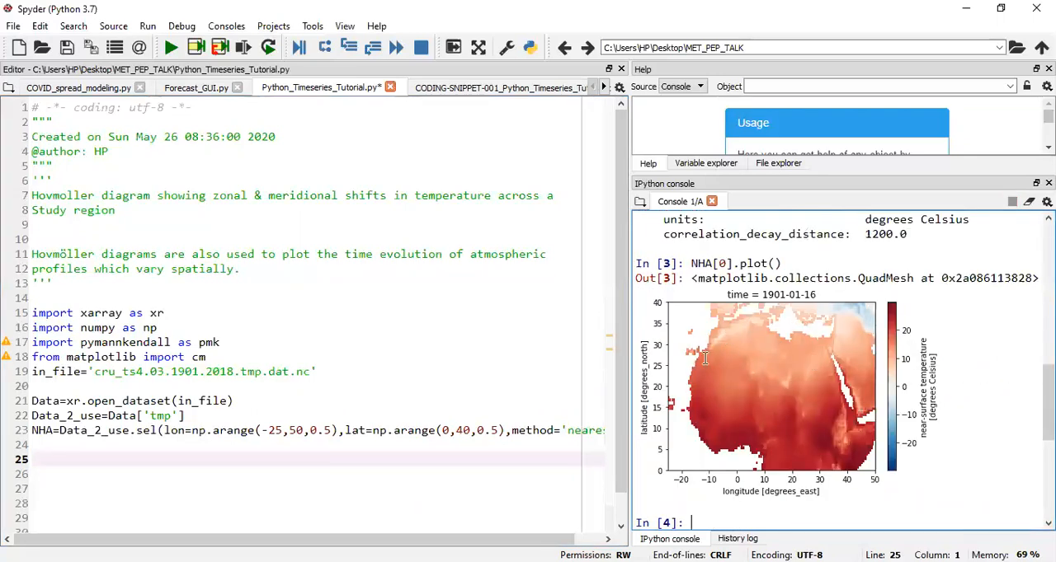
mouse_move(782, 376)
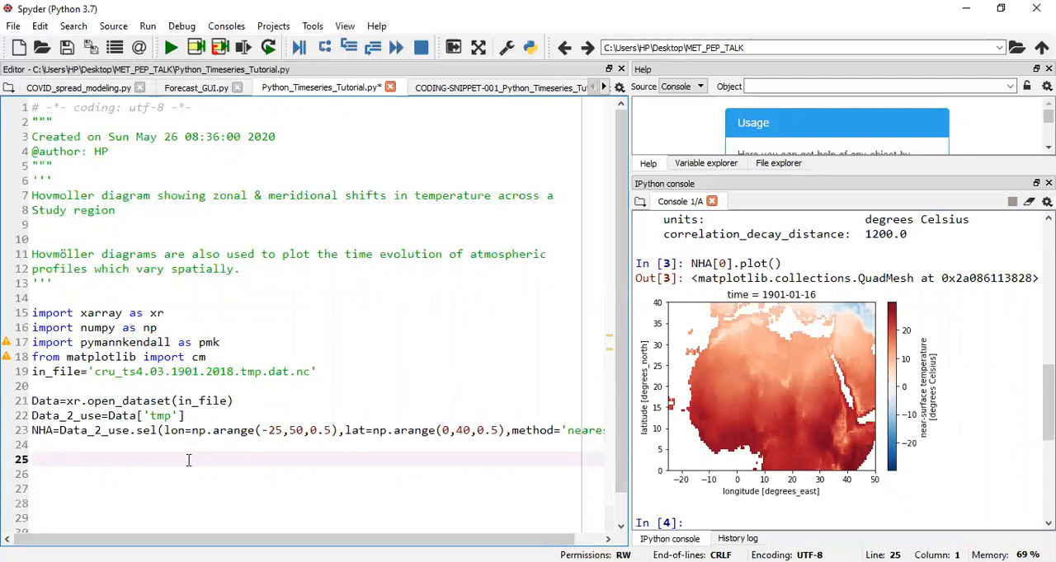
Type NHA.groupby('time.month') on line 25.
type("NHA")
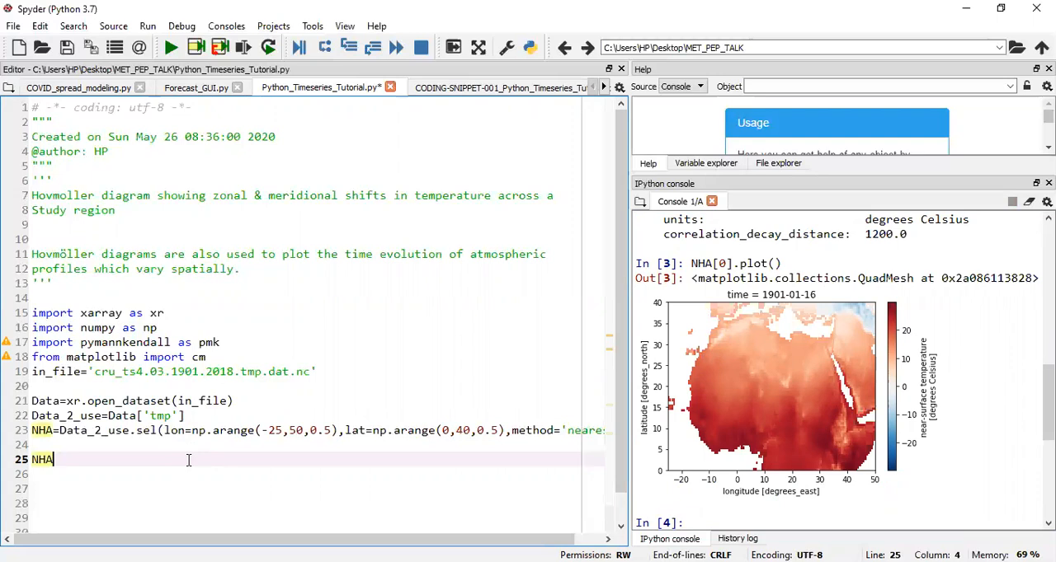
type(".group")
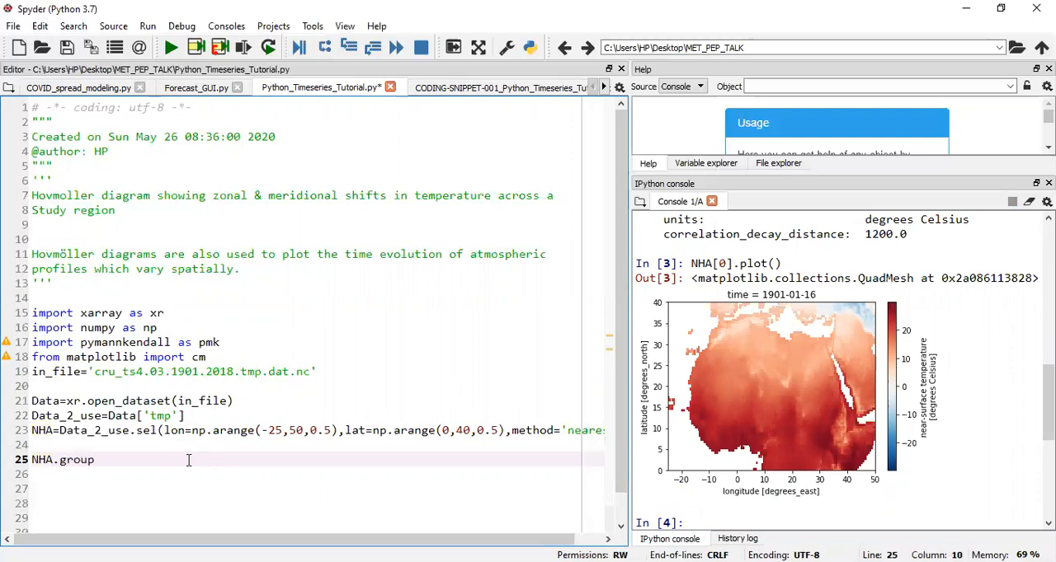
type("by()")
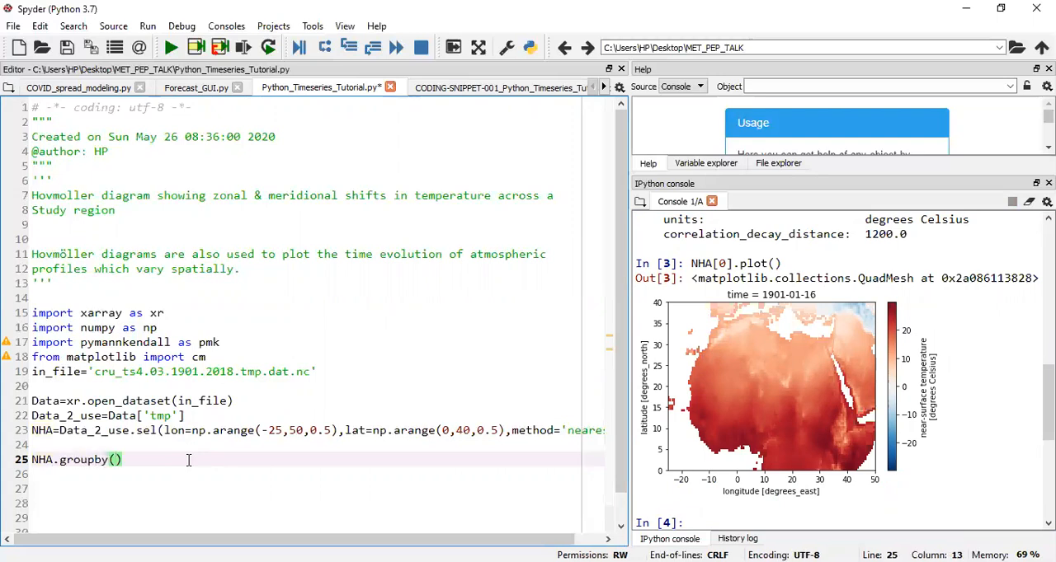
type("'time")
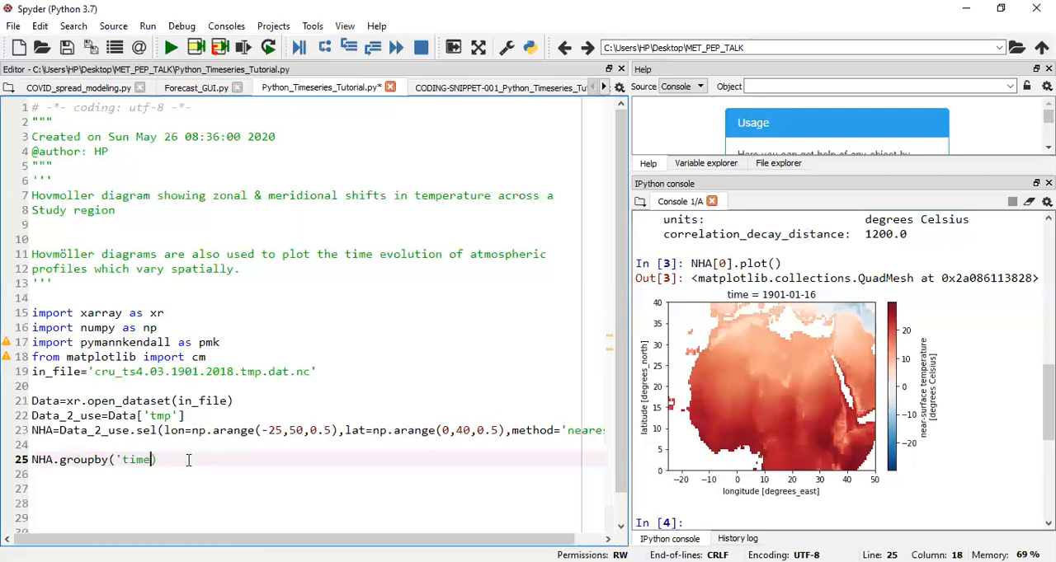
type(".month")
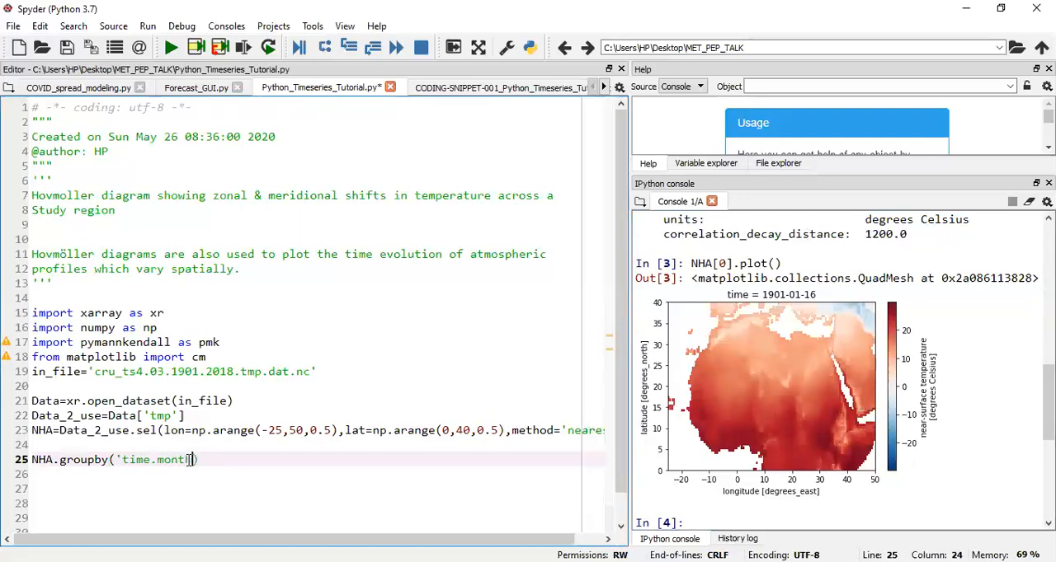
type("')")
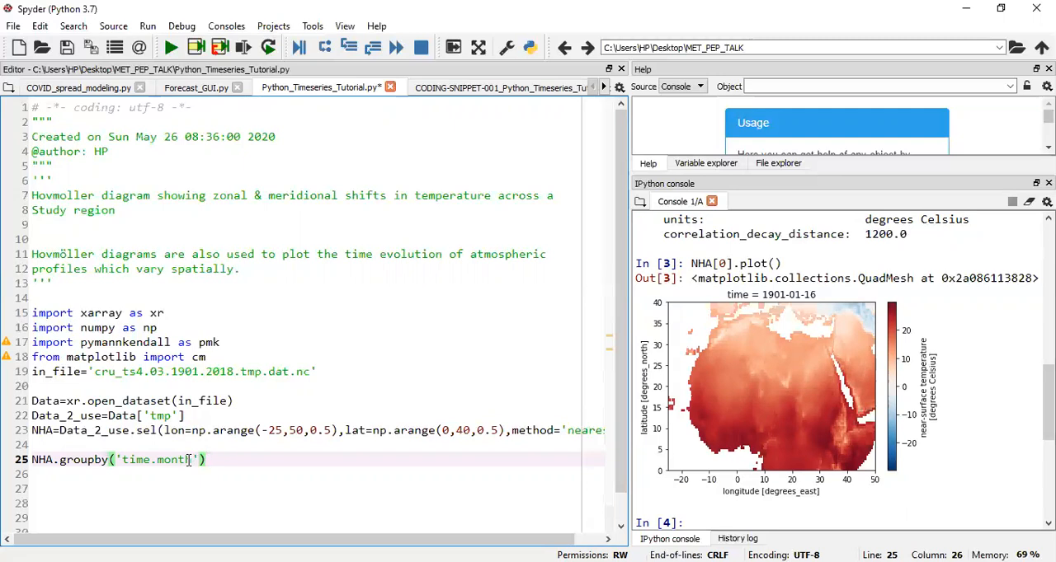
Append .mean('time').mean(dim='lon') to average over time, then longitude.
type(".")
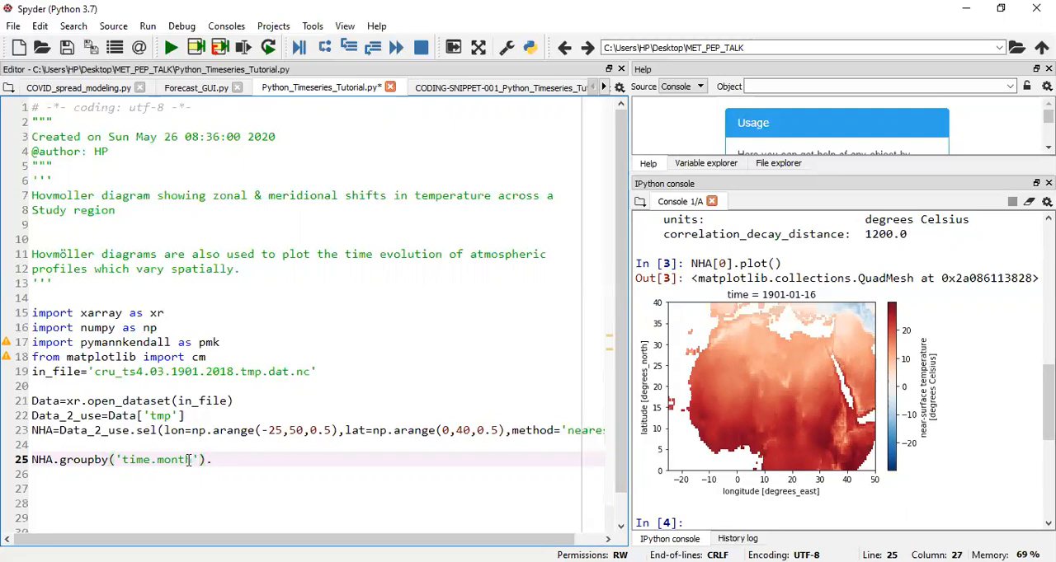
type("mean()")
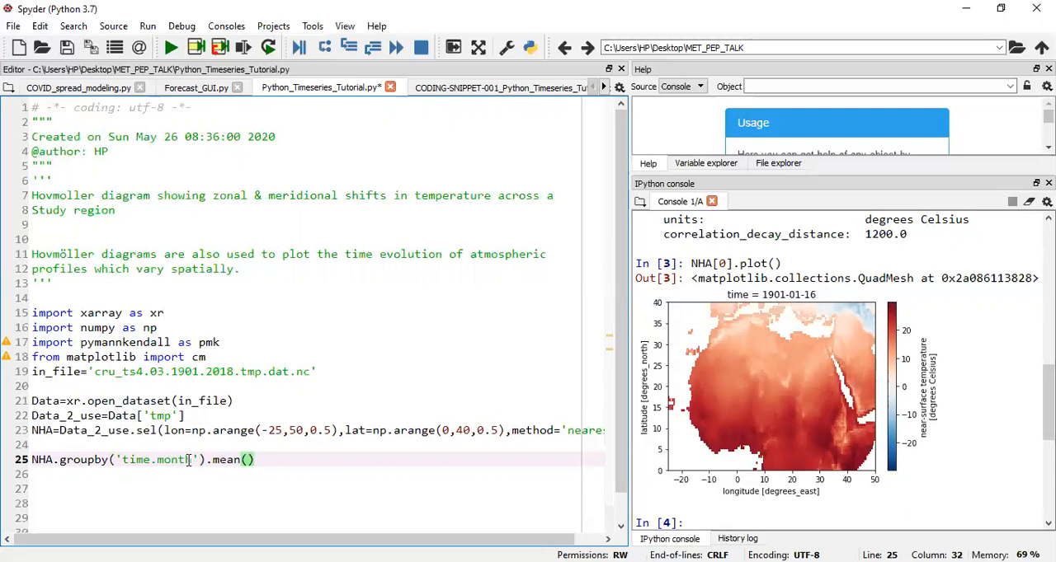
type("'")
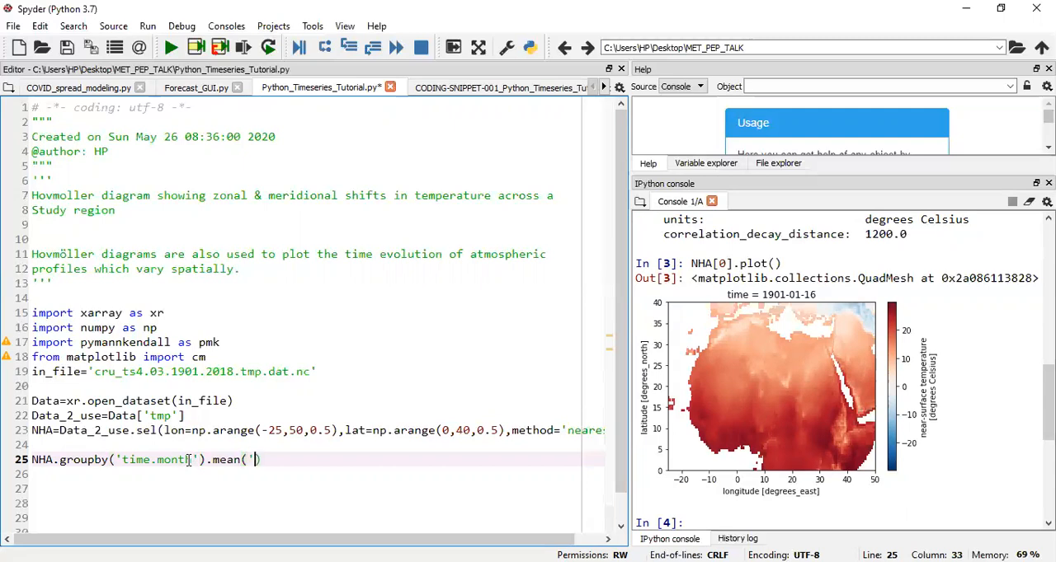
type("time")
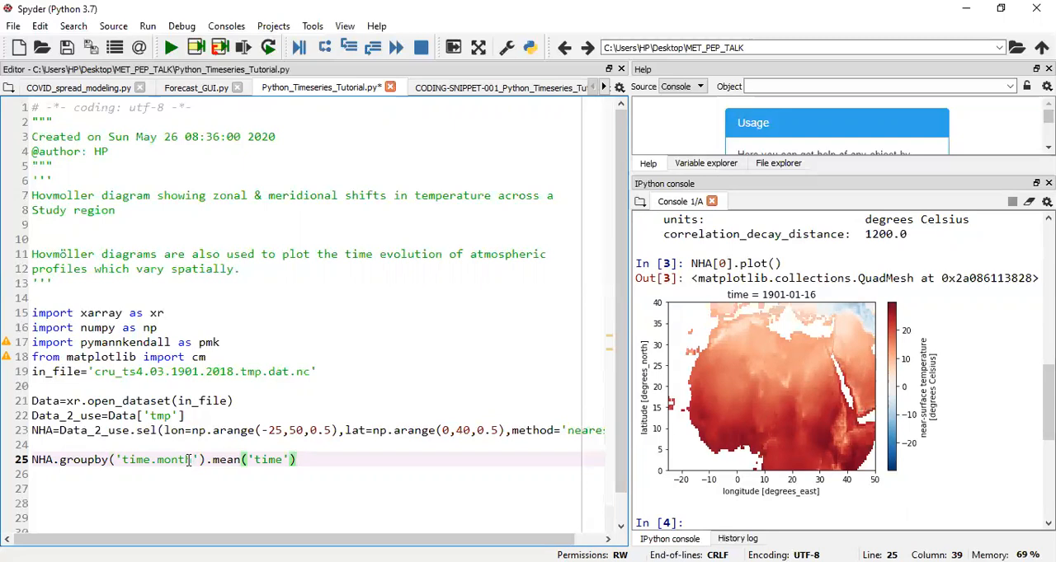
type(".mean()")
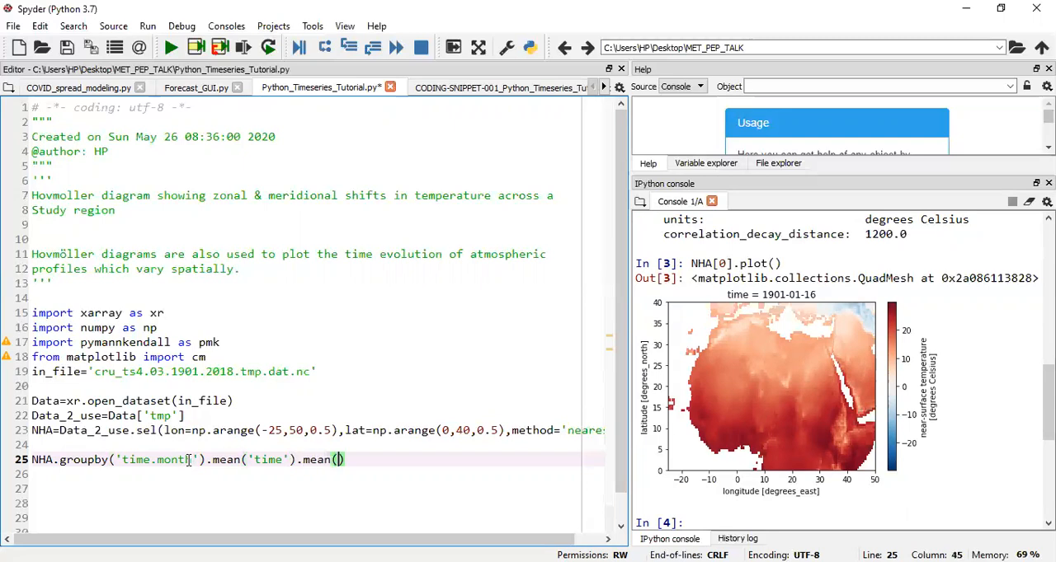
type("lon")
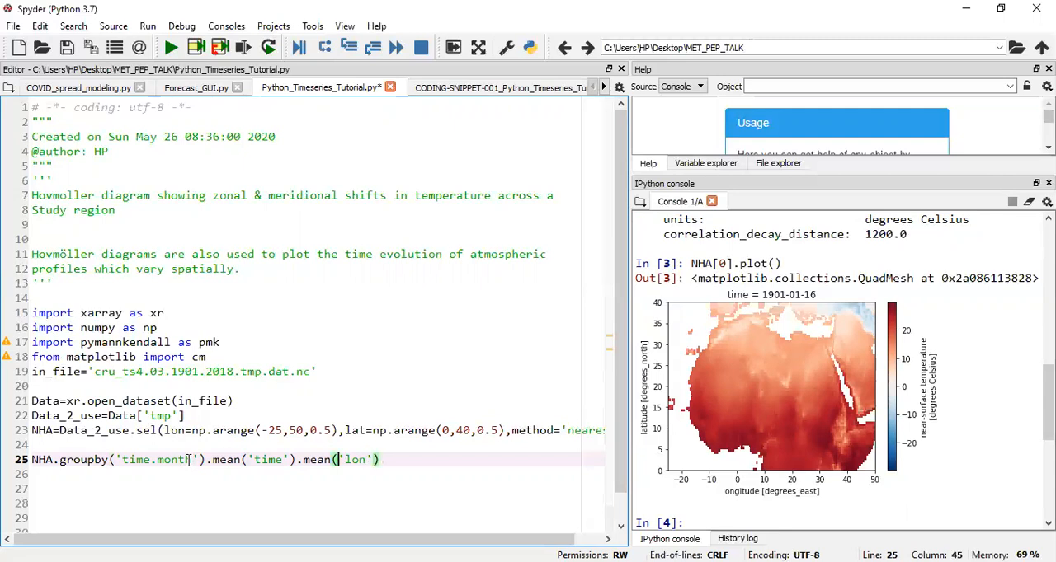
type("dim=")
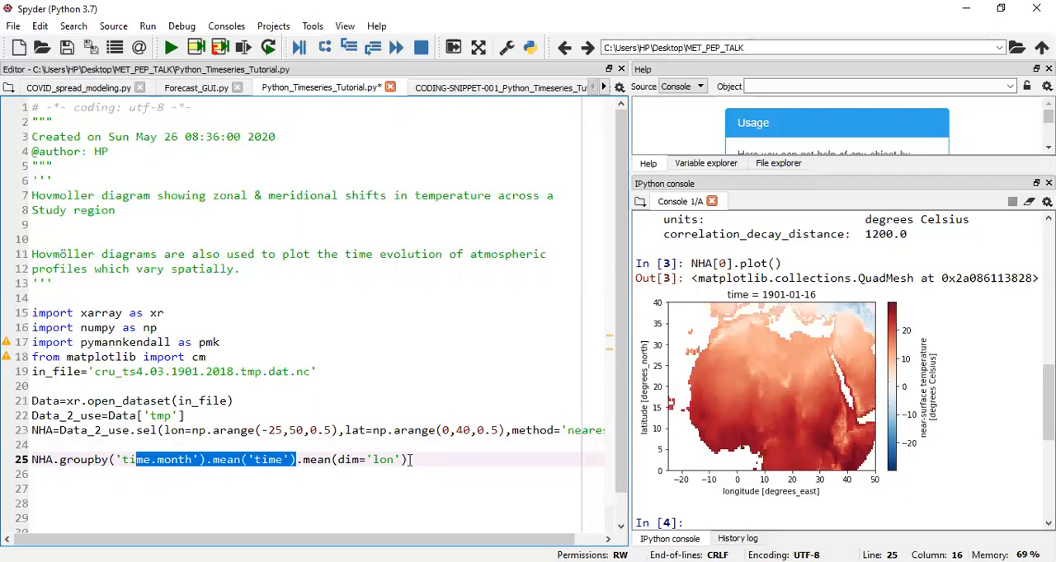
Replace the two mean calls with a single mean(dim=('time','lon')).
left_click(405, 459)
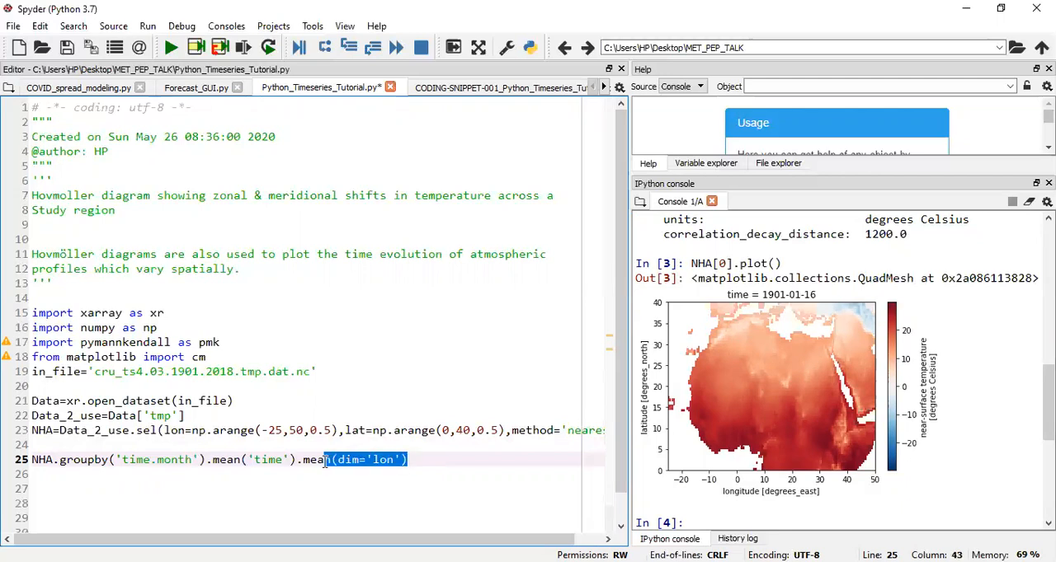
key("Delete")
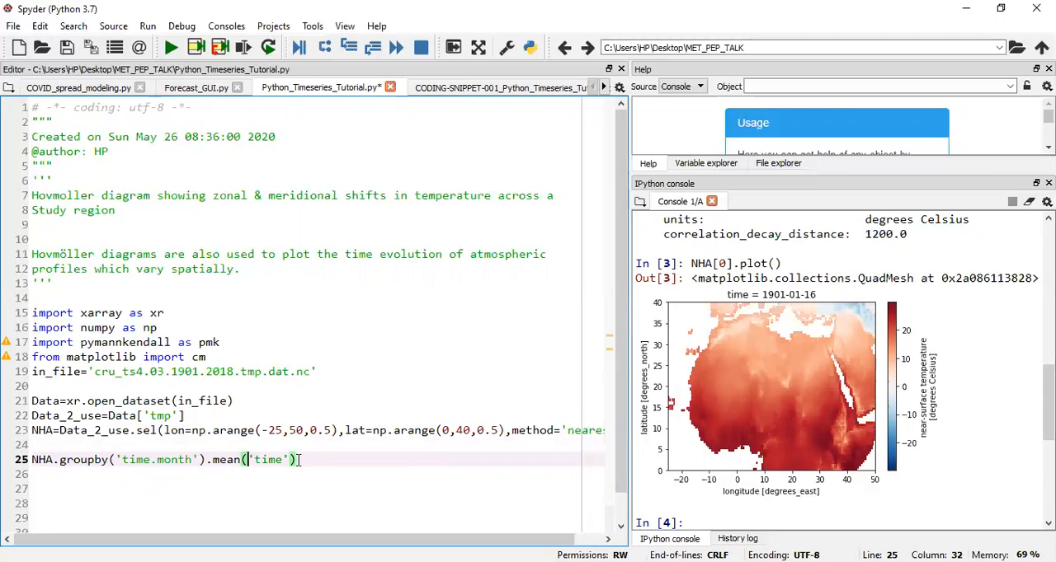
type("dim")
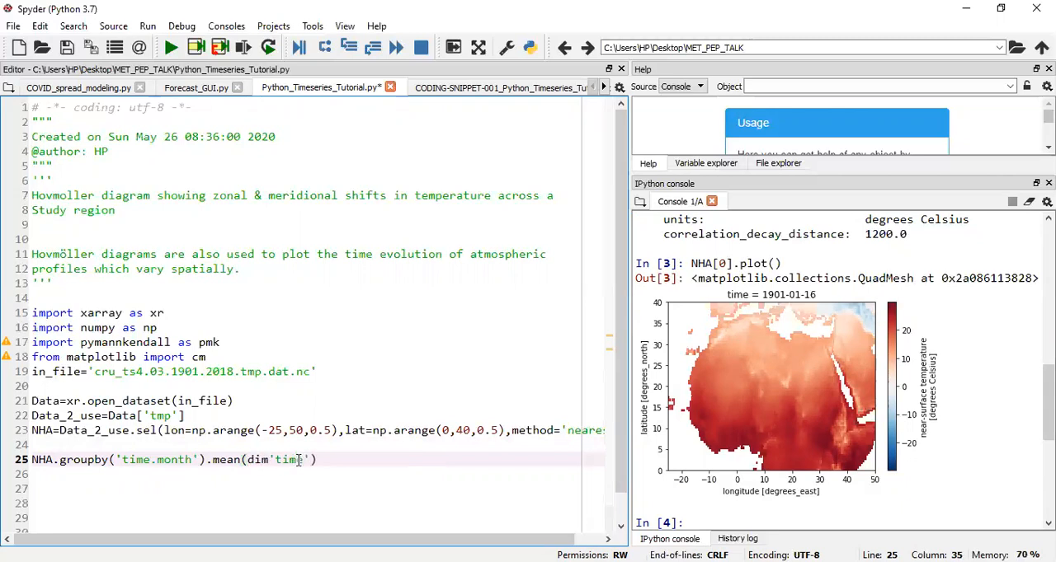
type("(")
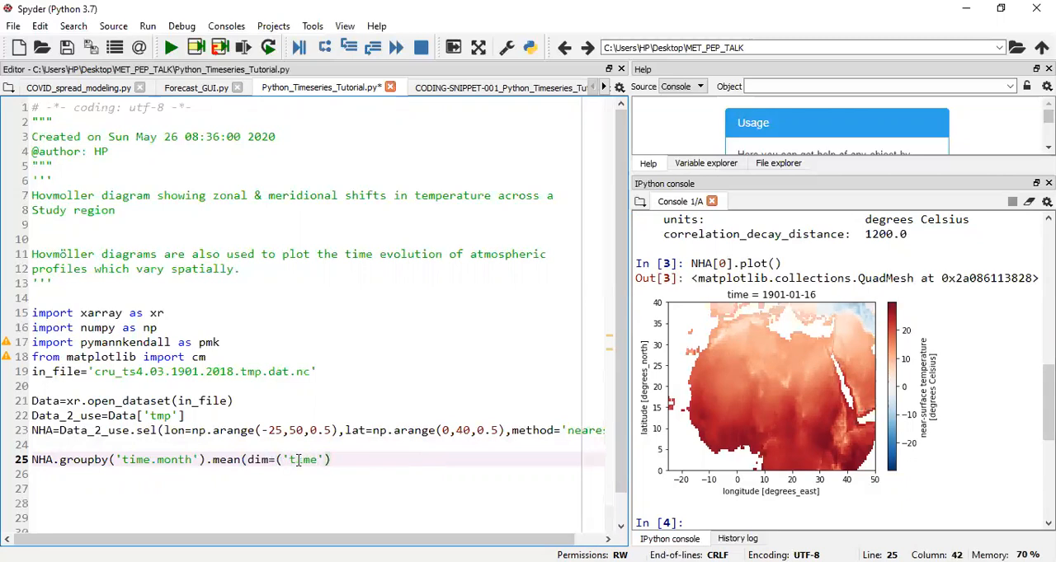
type(",")
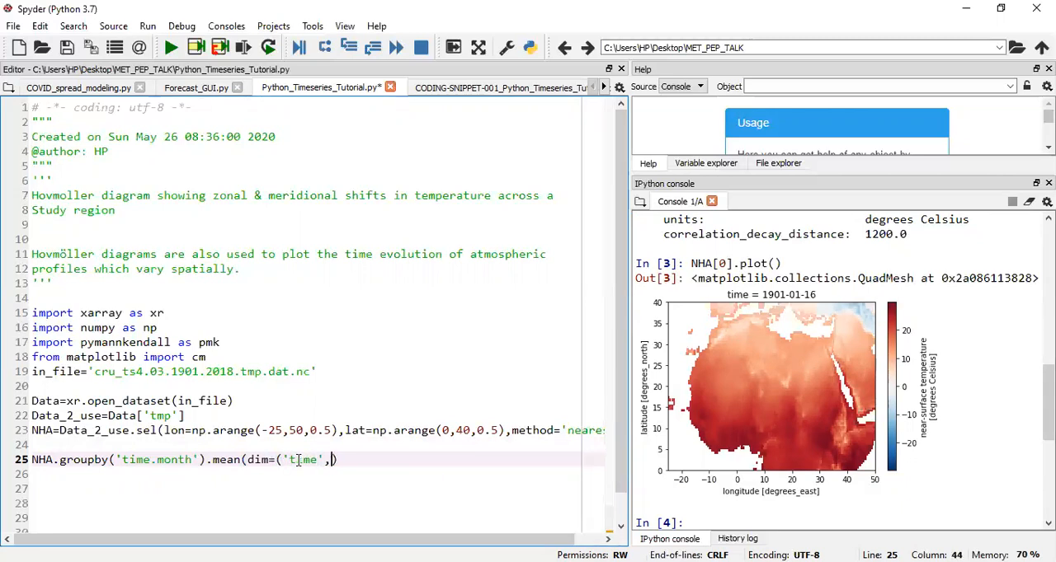
type("'lon'")
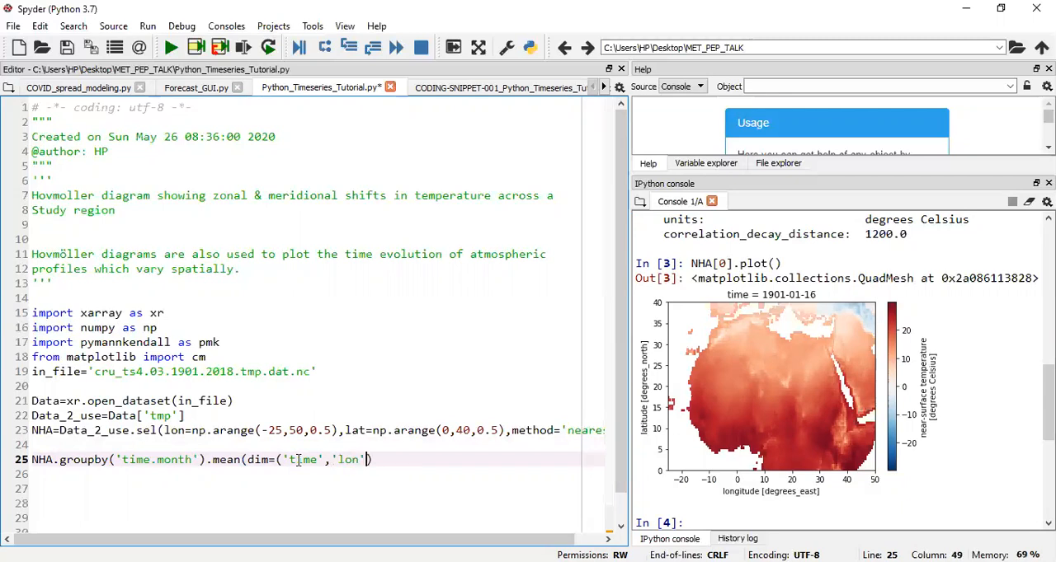
type(")")
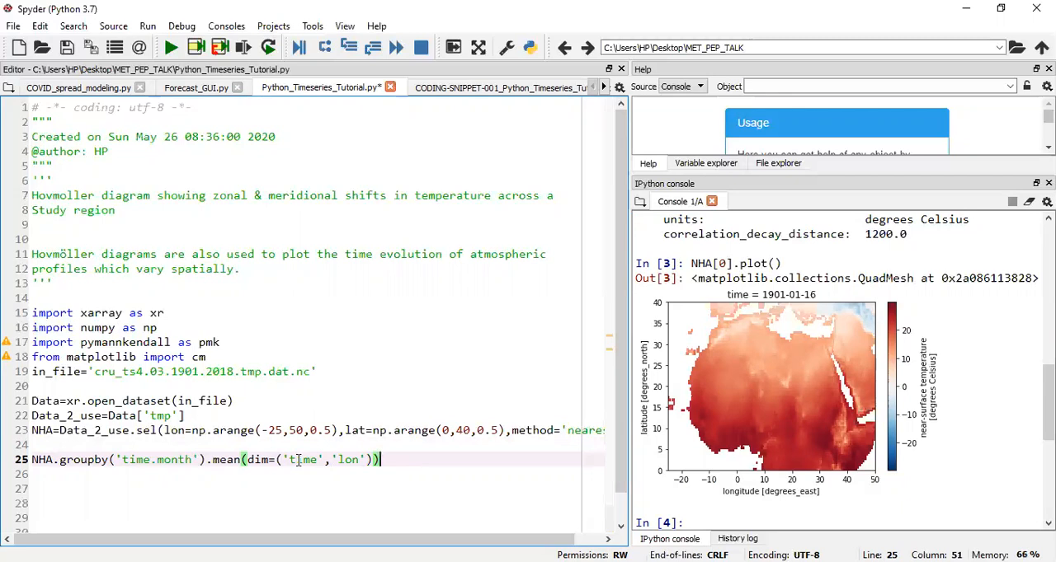
Append .plot() and run line 25 to show the month-versus-latitude plot.
type(".plot")
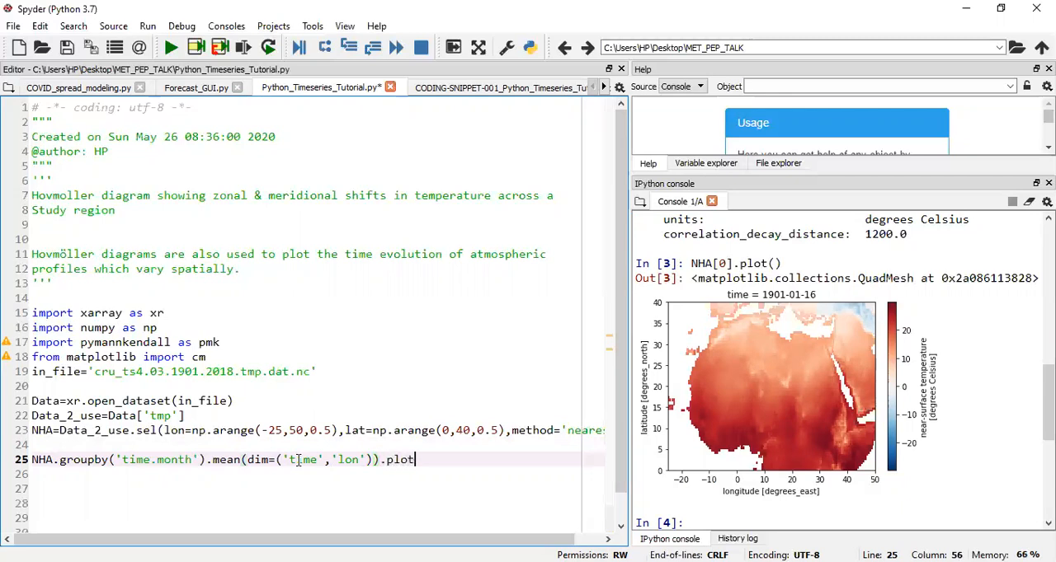
type("()")
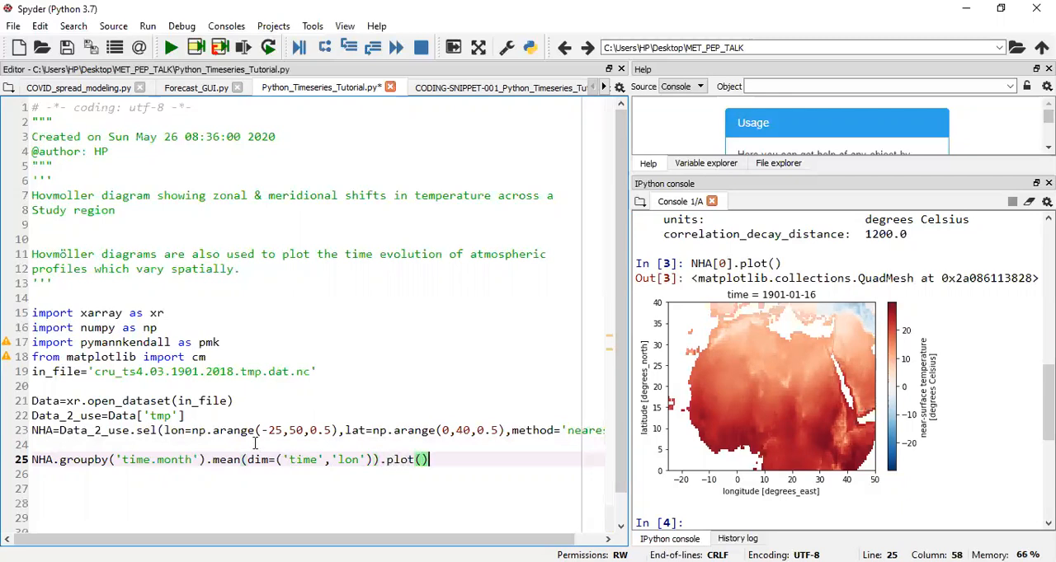
left_click(219, 47)
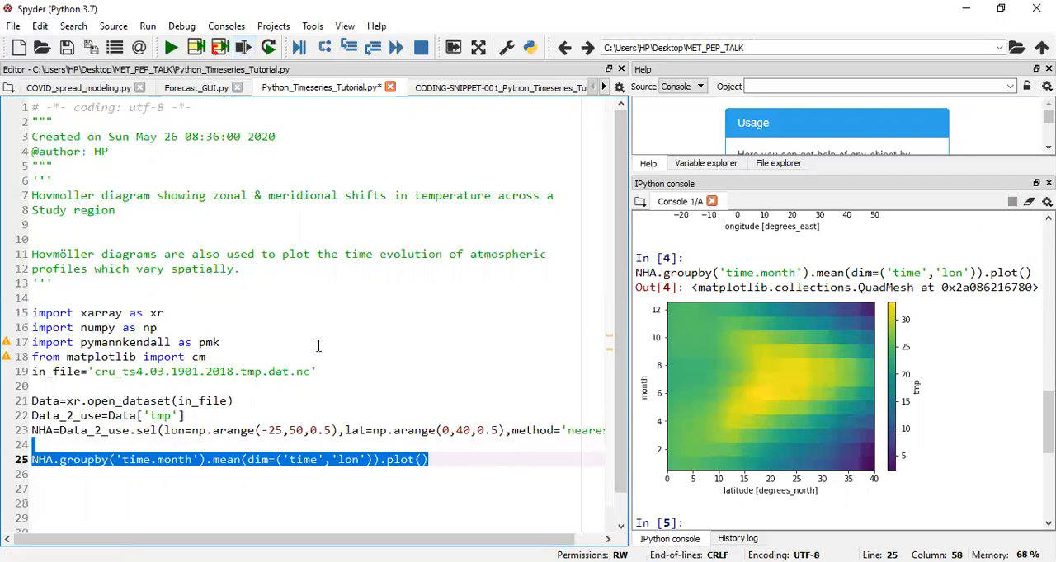
mouse_move(666, 434)
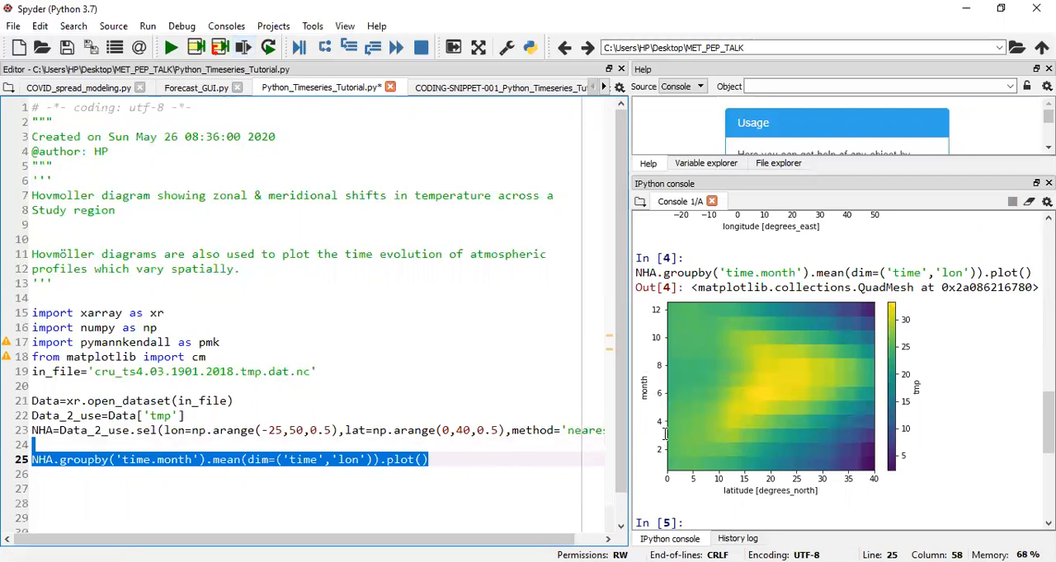
mouse_move(651, 361)
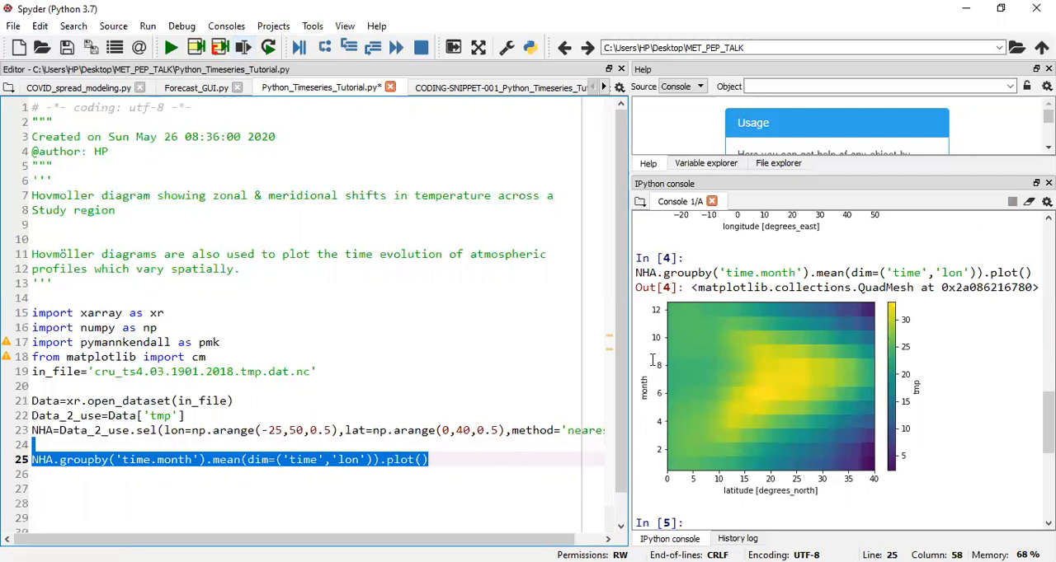
left_click(381, 460)
type("T.")
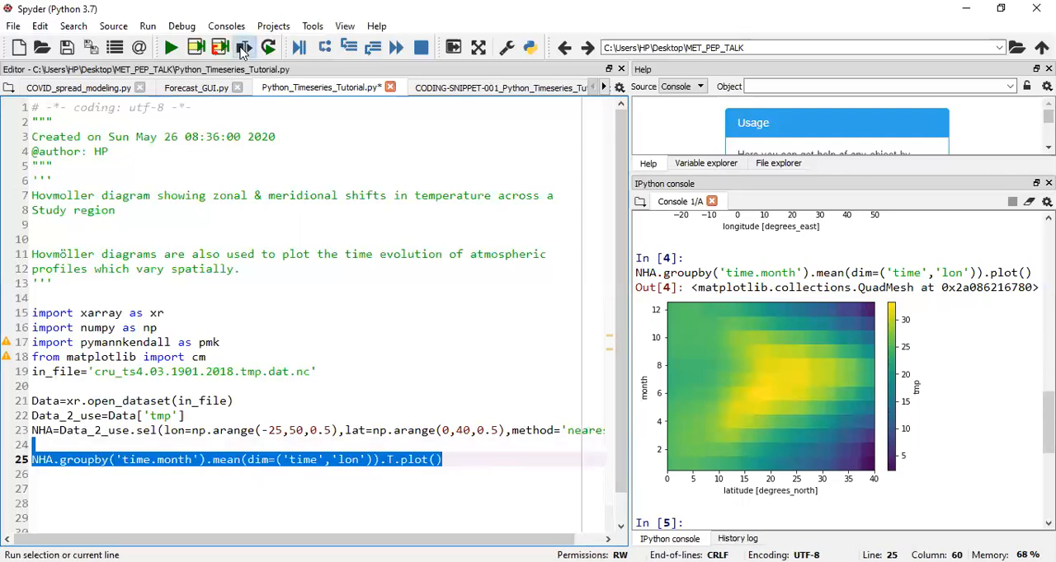
Run line 25 with .T added to redraw latitude against month.
left_click(244, 47)
type(".")
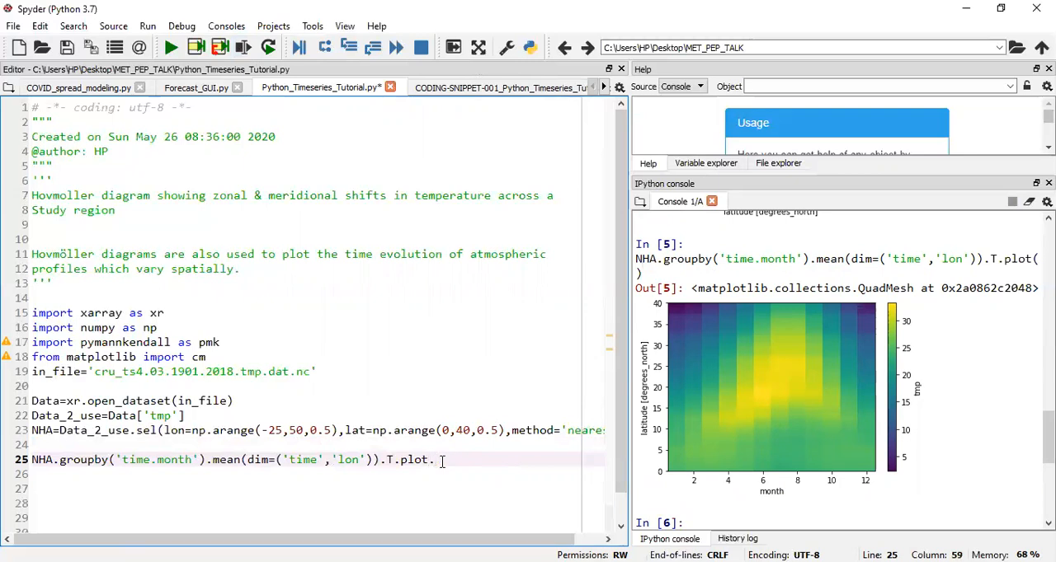
Run line 25 with .contour(), then again with .contourf() for filled contours.
type("contour")
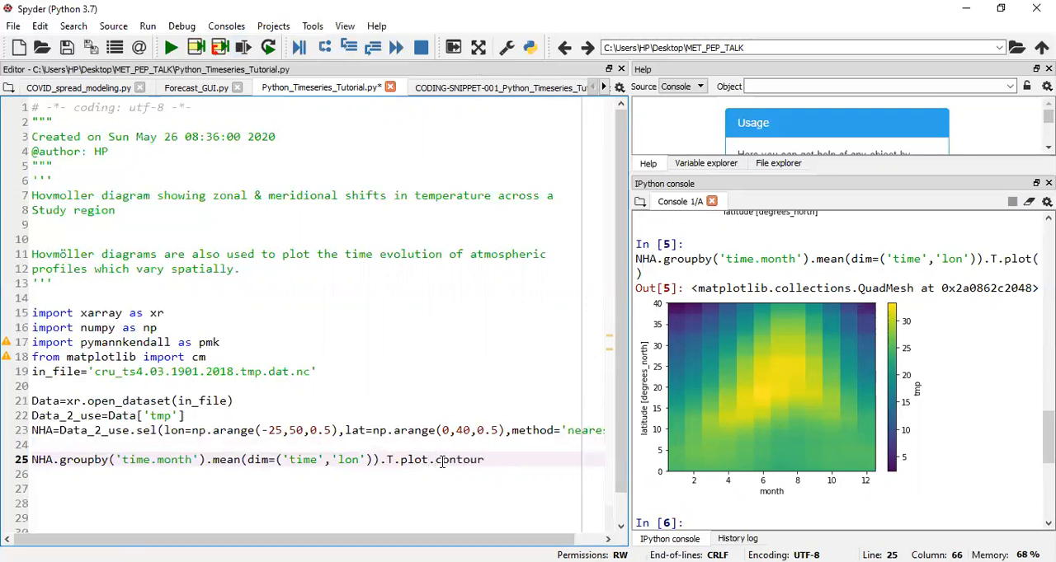
type("()")
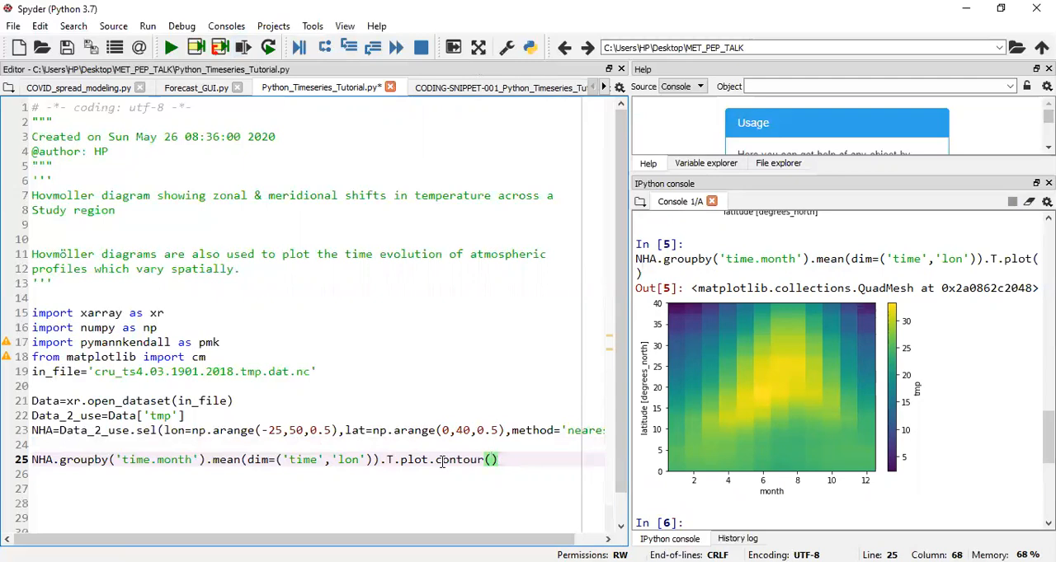
triple_click(263, 460)
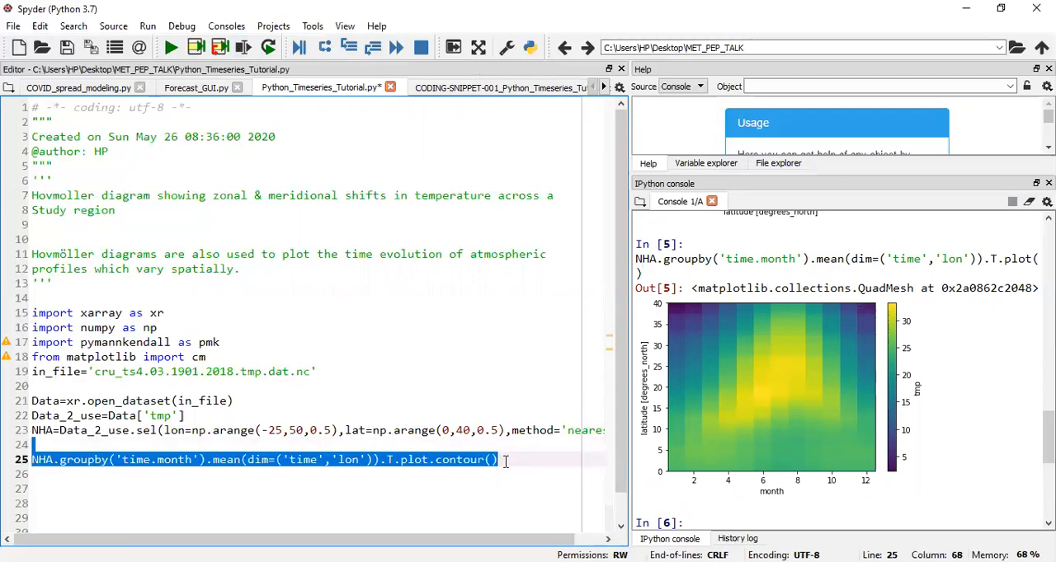
left_click(243, 47)
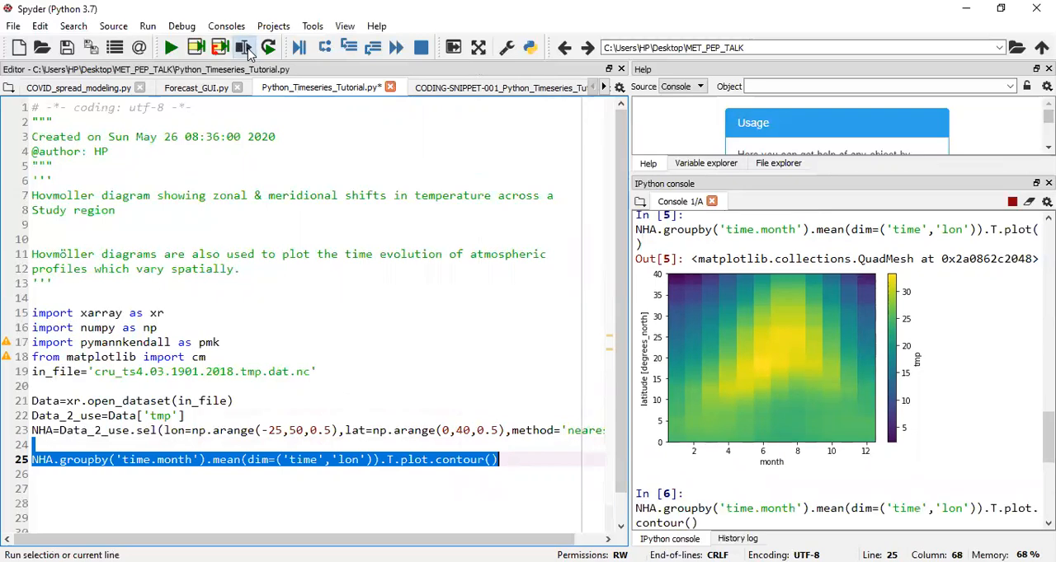
left_click(244, 47)
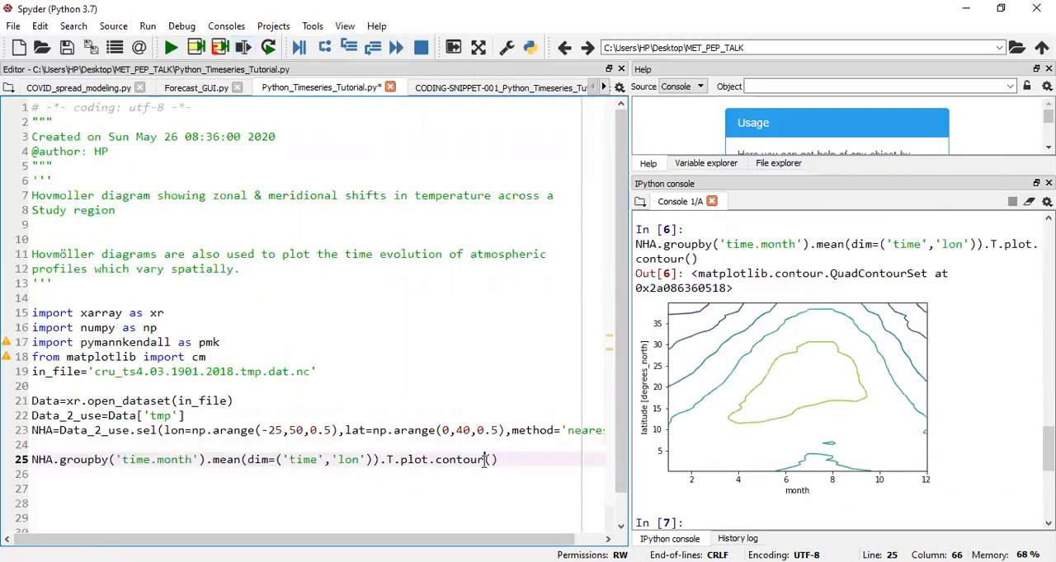
type("f")
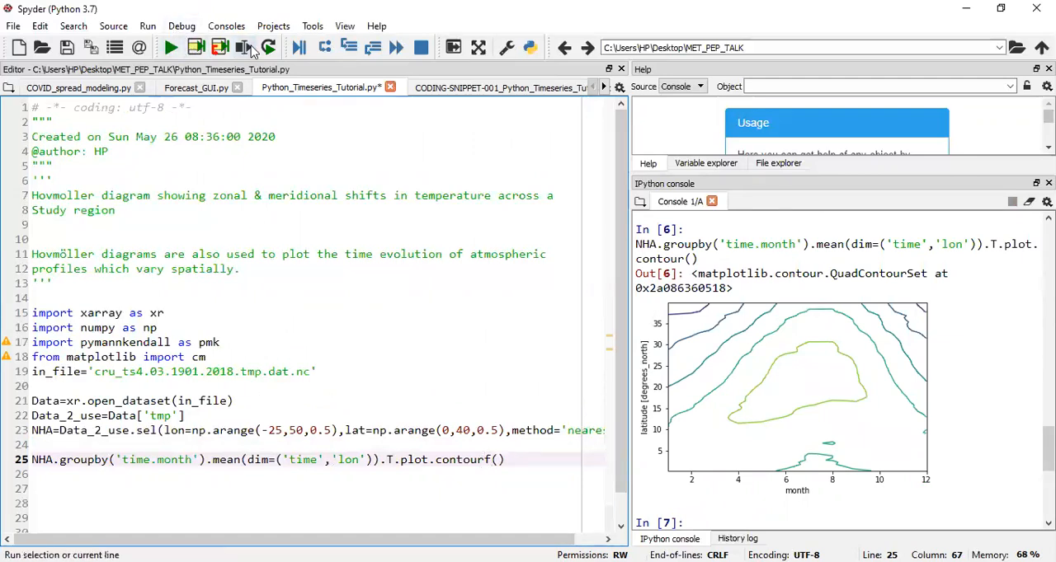
left_click(171, 47)
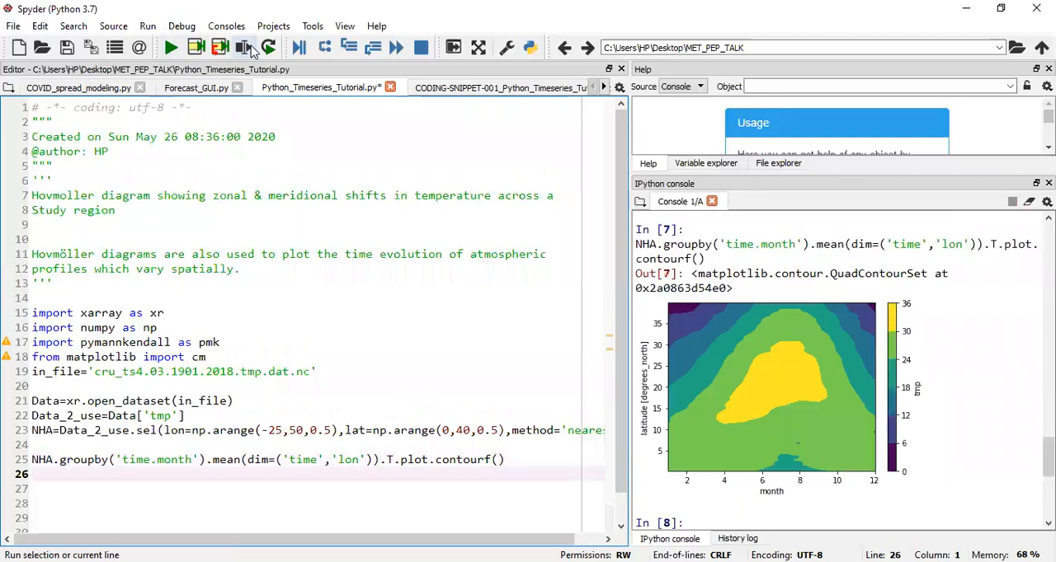
mouse_move(884, 303)
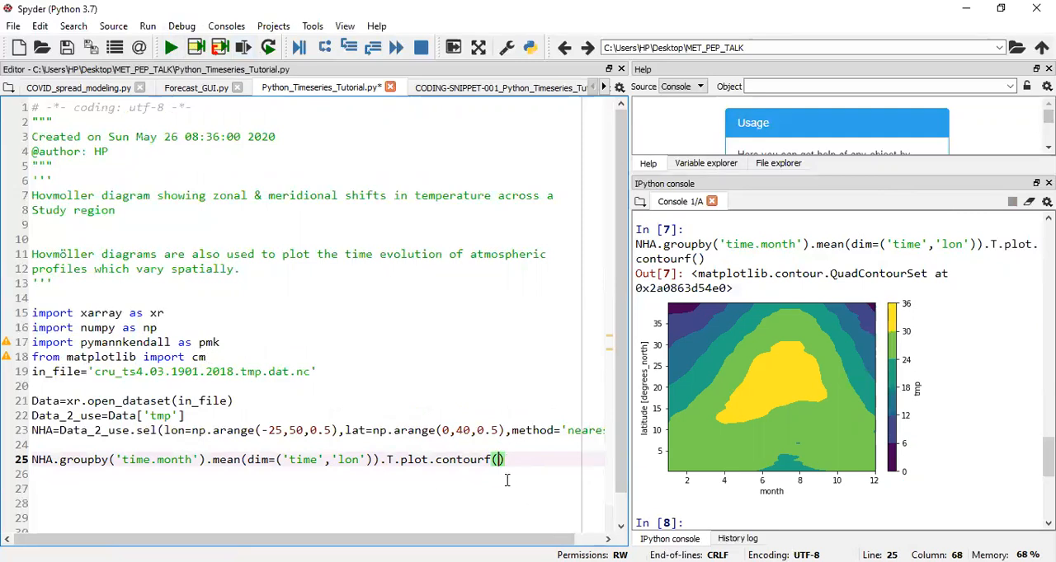
Add cmap='rainbow' to contourf() and rerun line 25.
type("cmap")
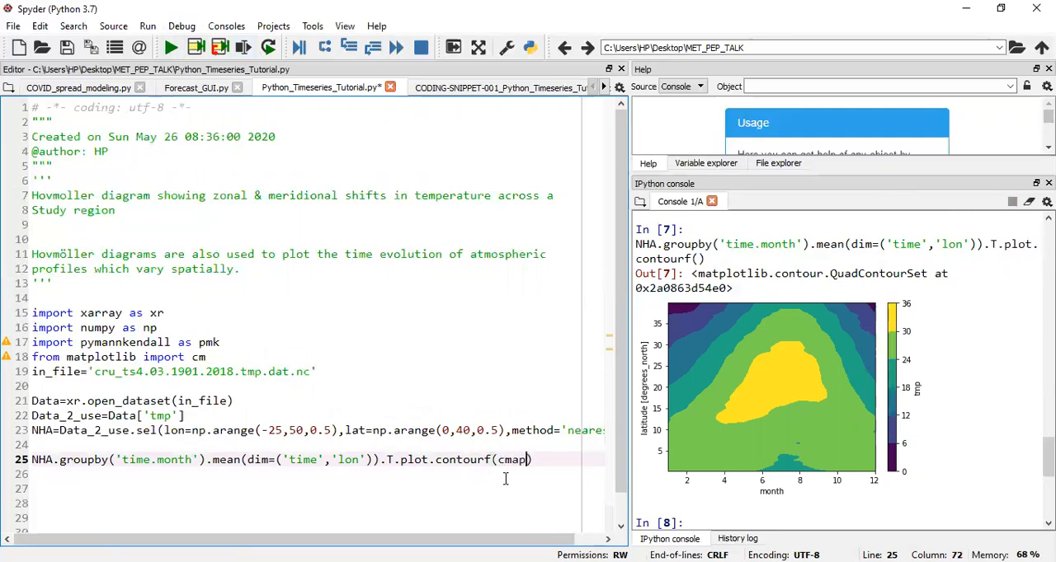
type("=")
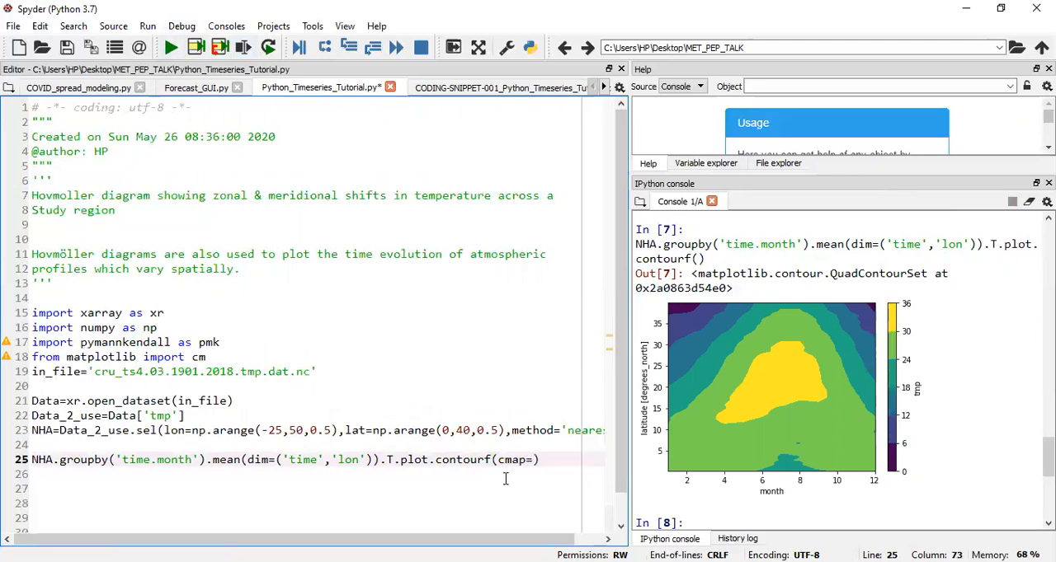
type("'r")
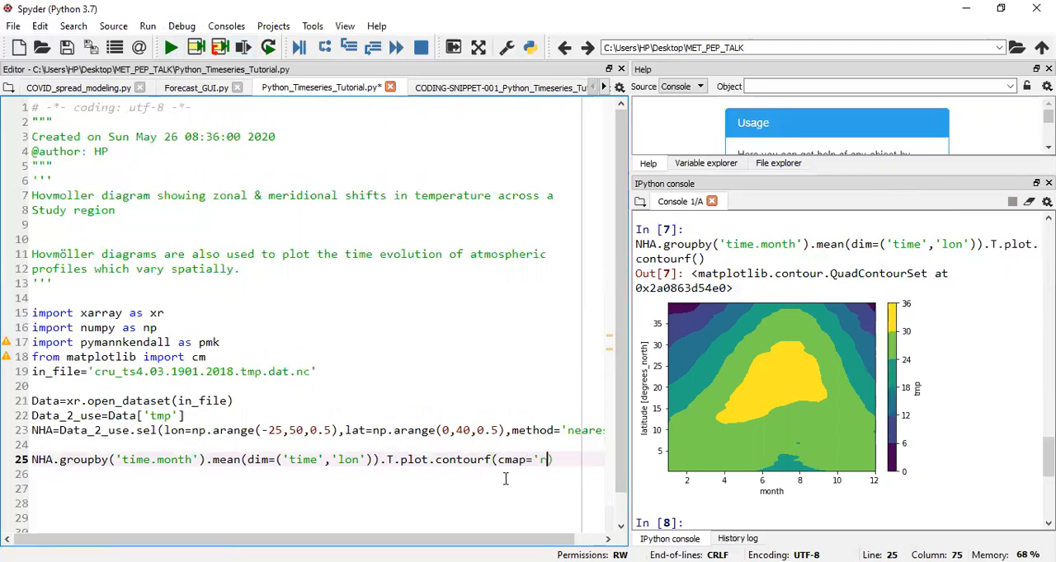
type("ainbow'")
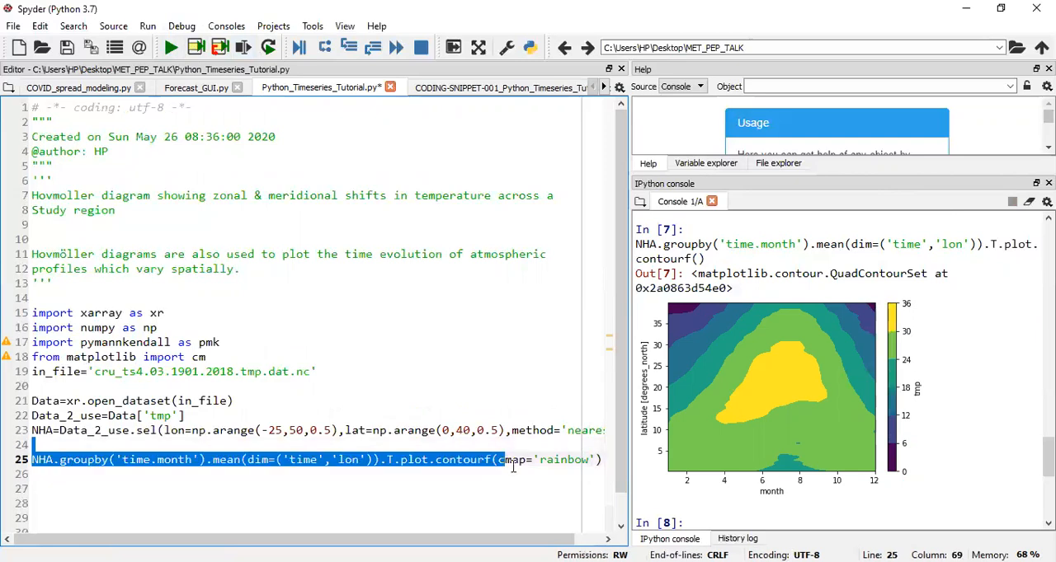
left_click(219, 47)
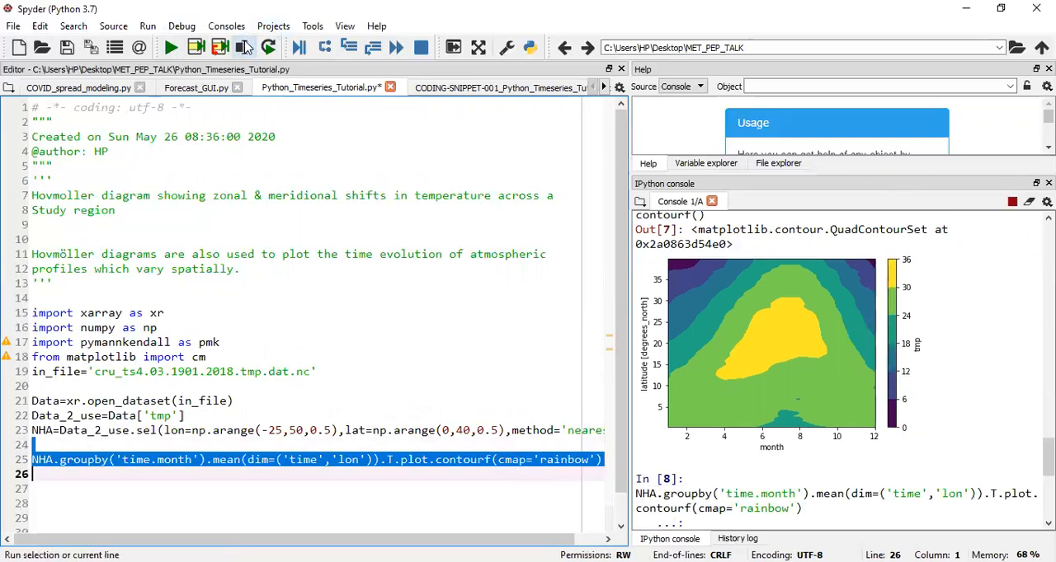
left_click(170, 47)
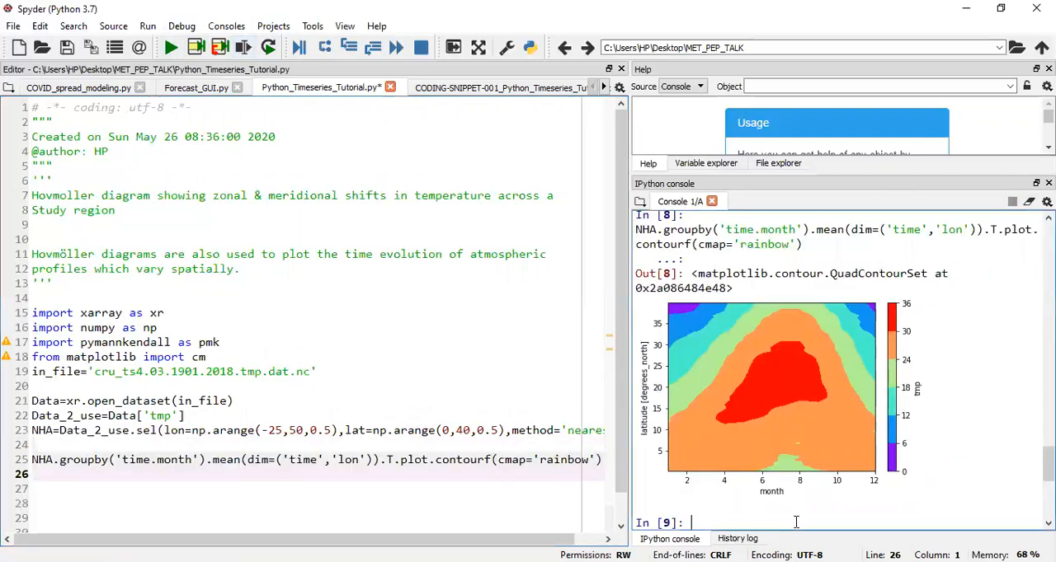
type("cm")
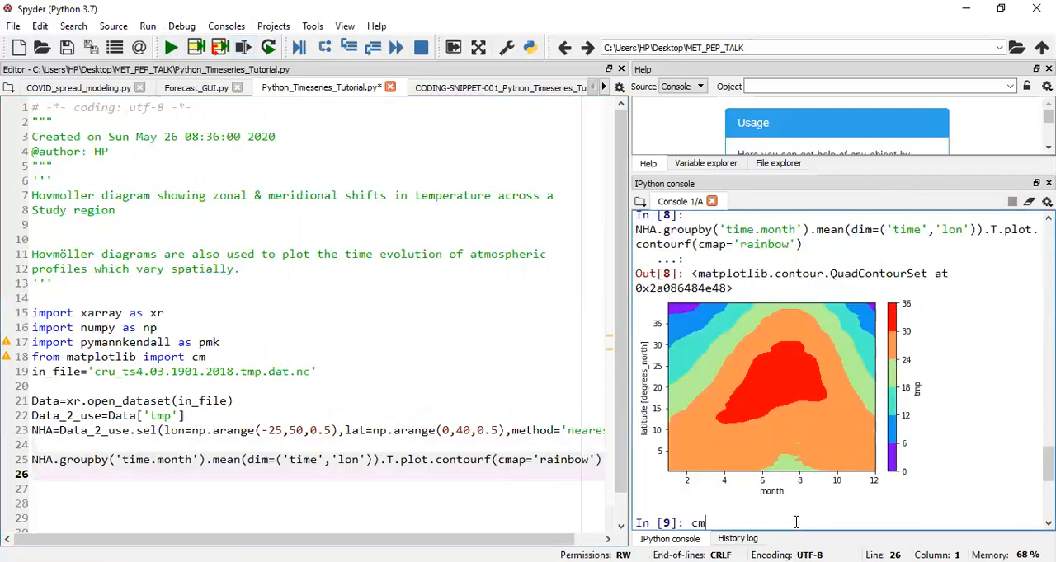
type(".")
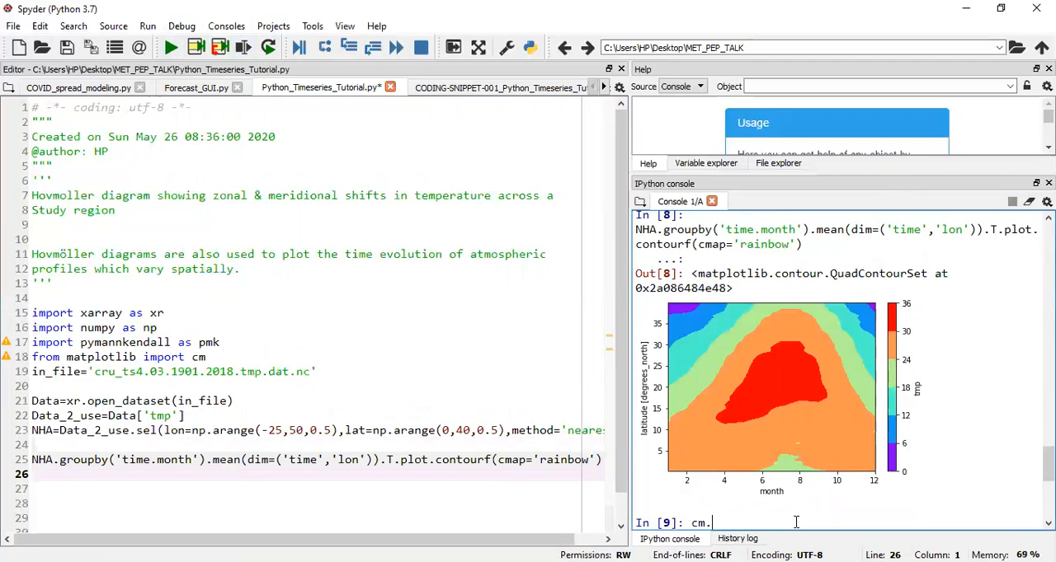
type(".")
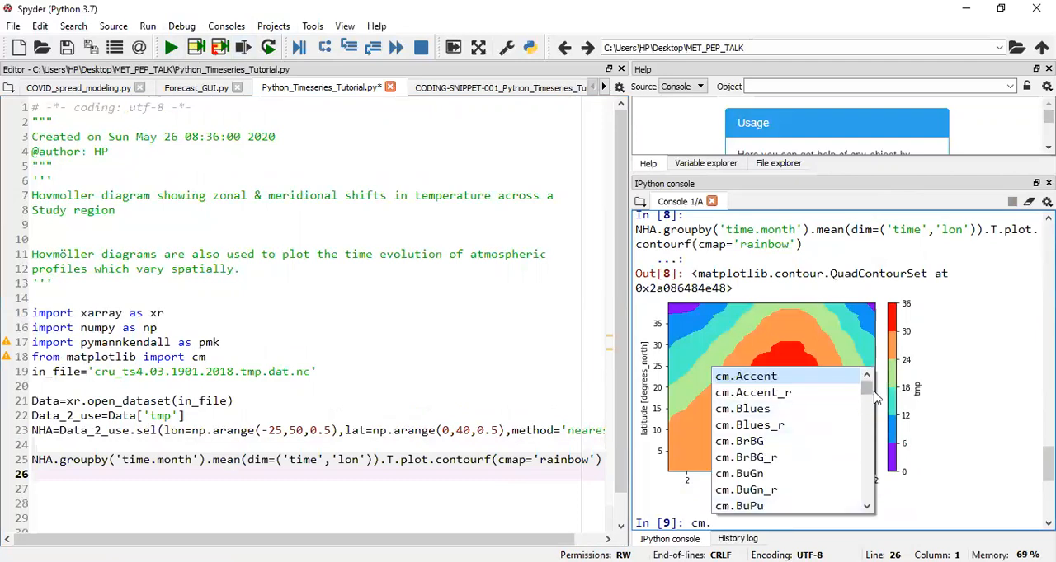
scroll("down", 3)
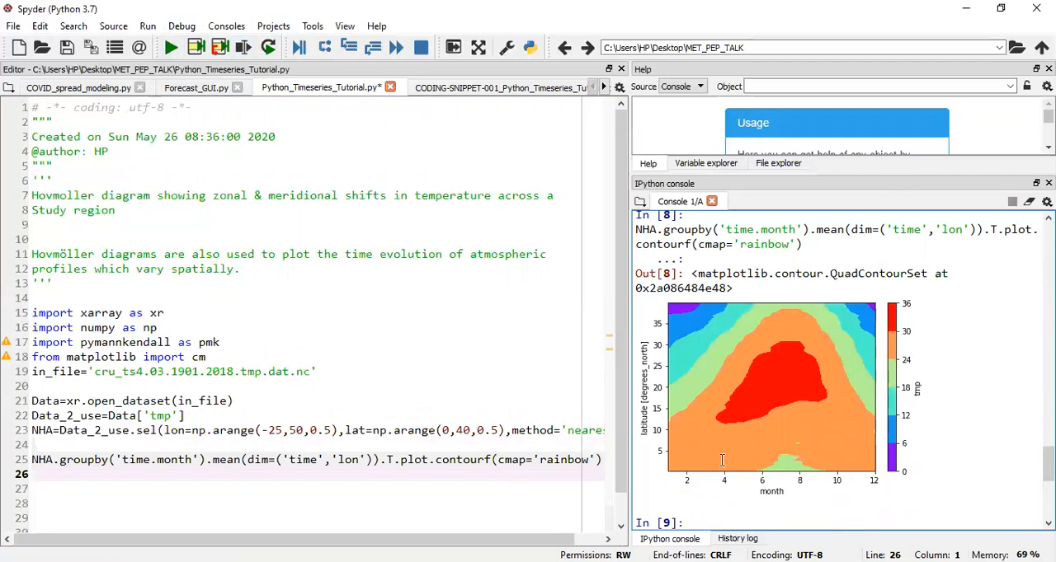
mouse_move(716, 440)
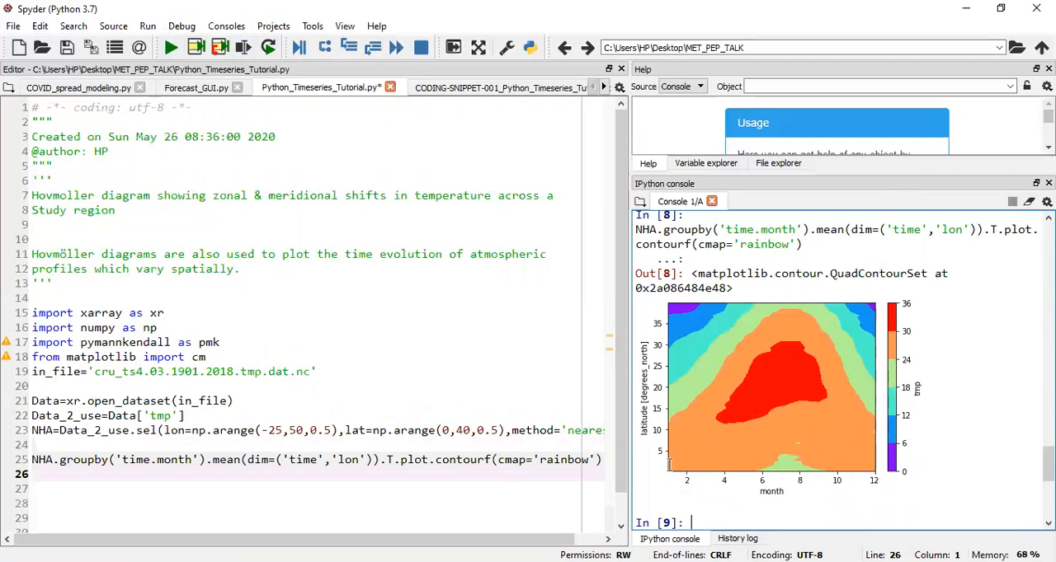
mouse_move(668, 466)
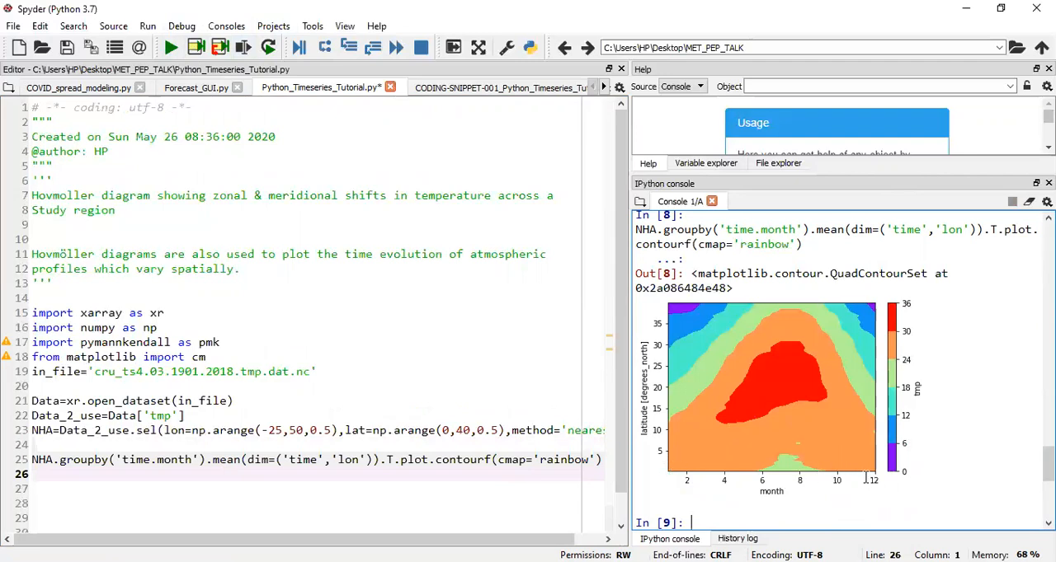
mouse_move(768, 440)
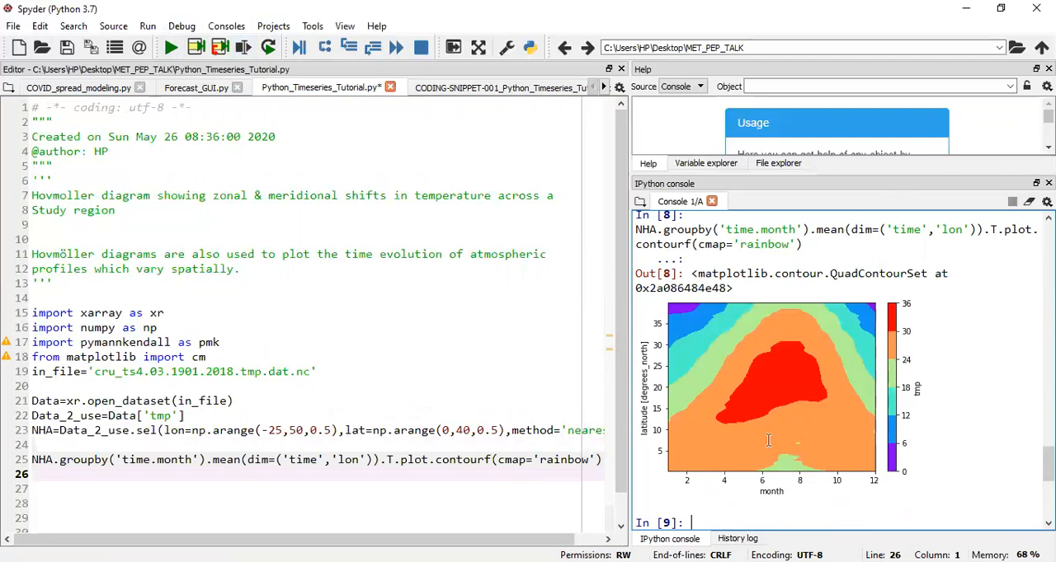
mouse_move(702, 416)
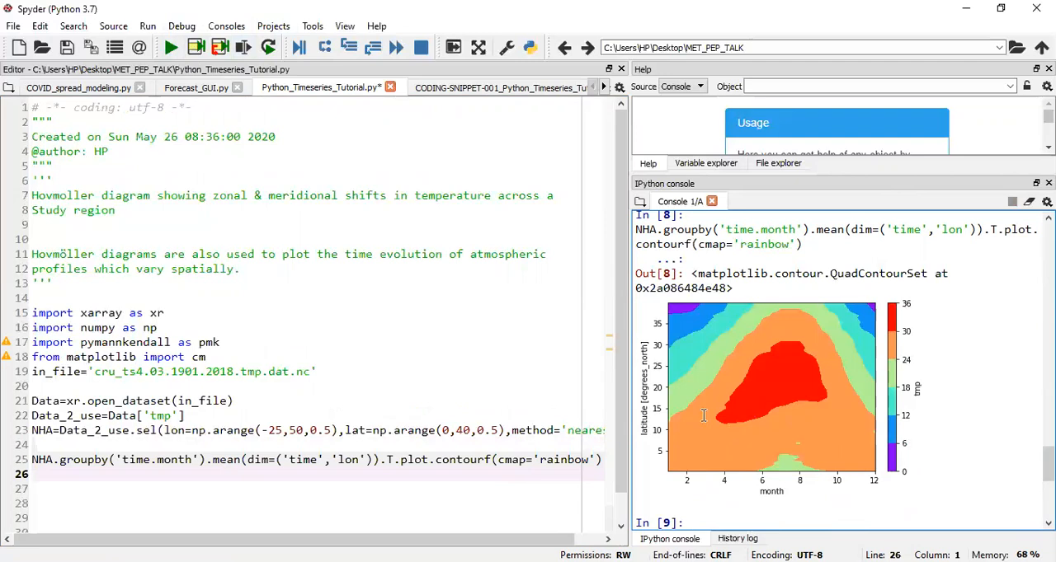
mouse_move(684, 444)
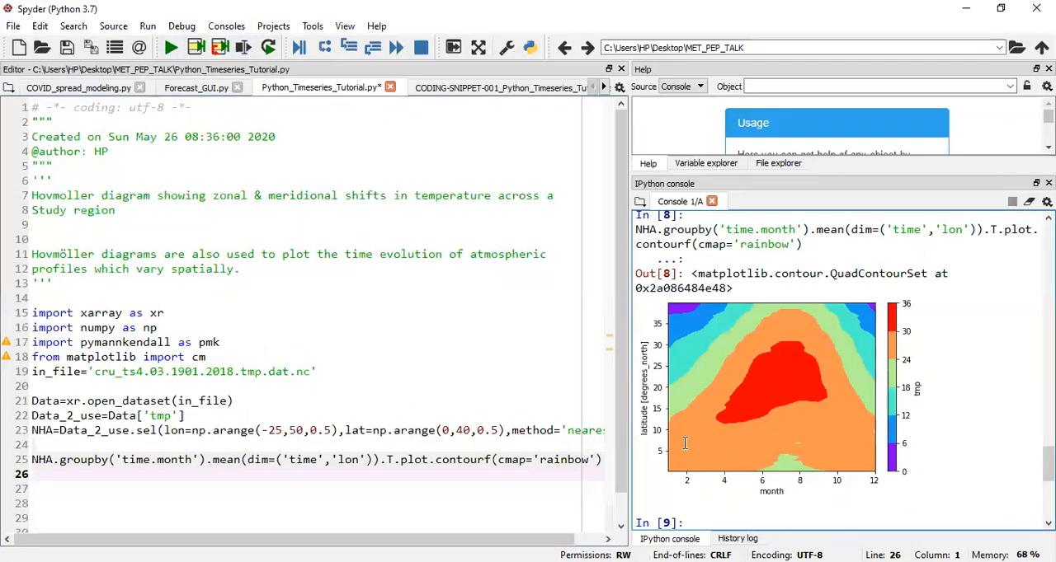
mouse_move(759, 341)
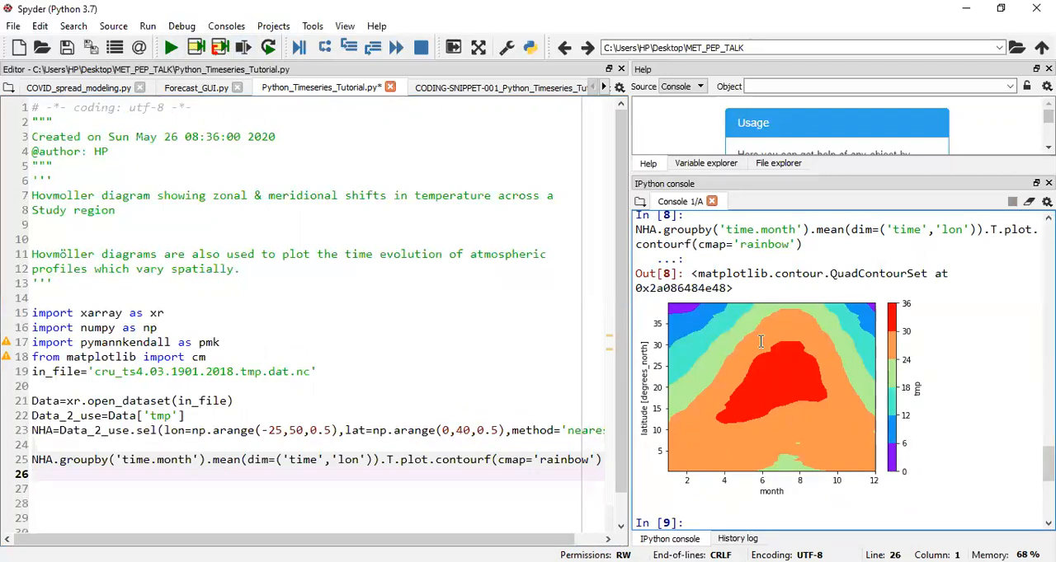
mouse_move(774, 380)
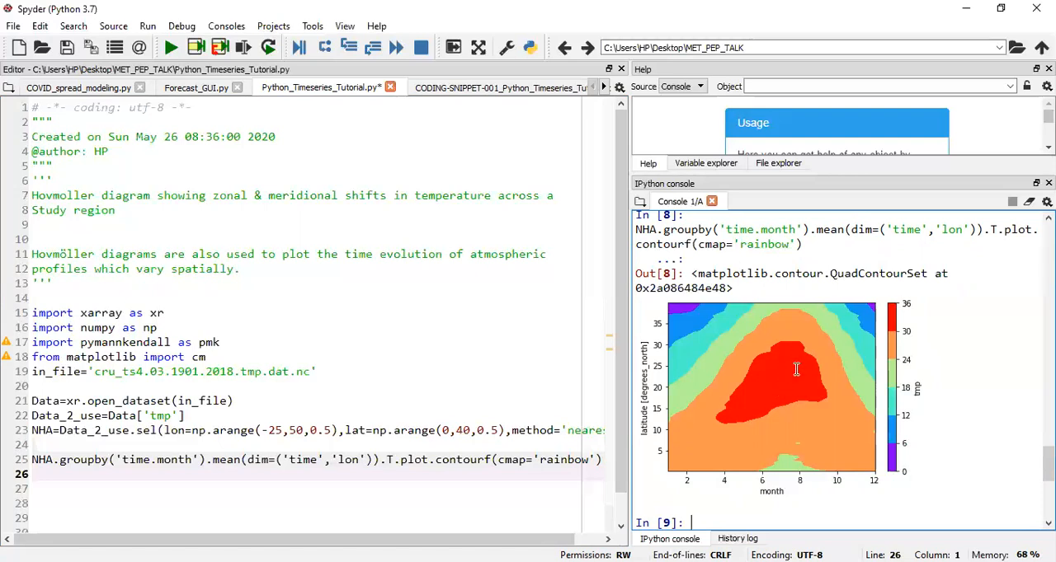
mouse_move(865, 470)
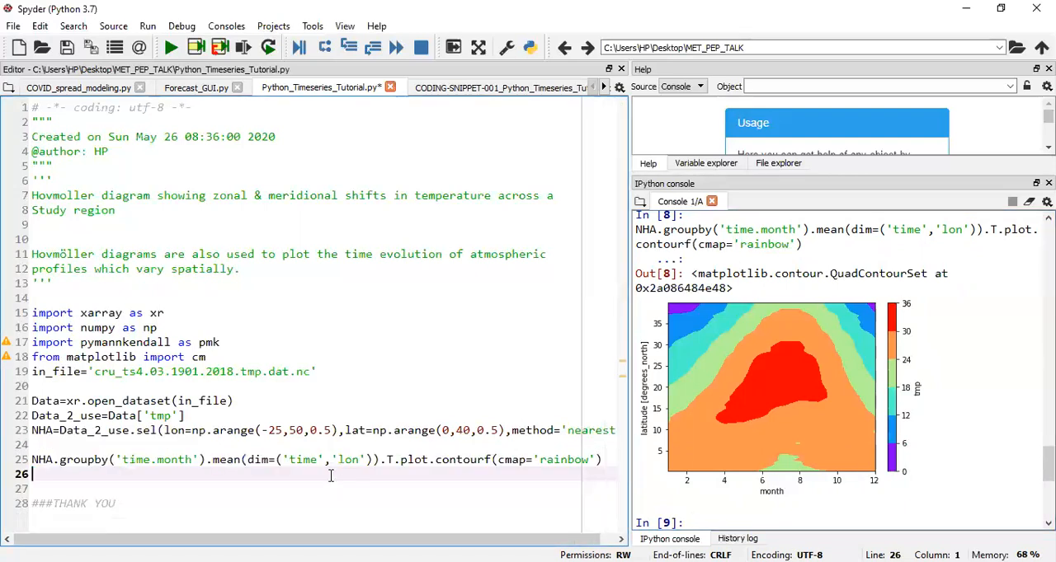
Place the cursor at the end of the ###THANK YOU comment on line 28.
left_click(119, 503)
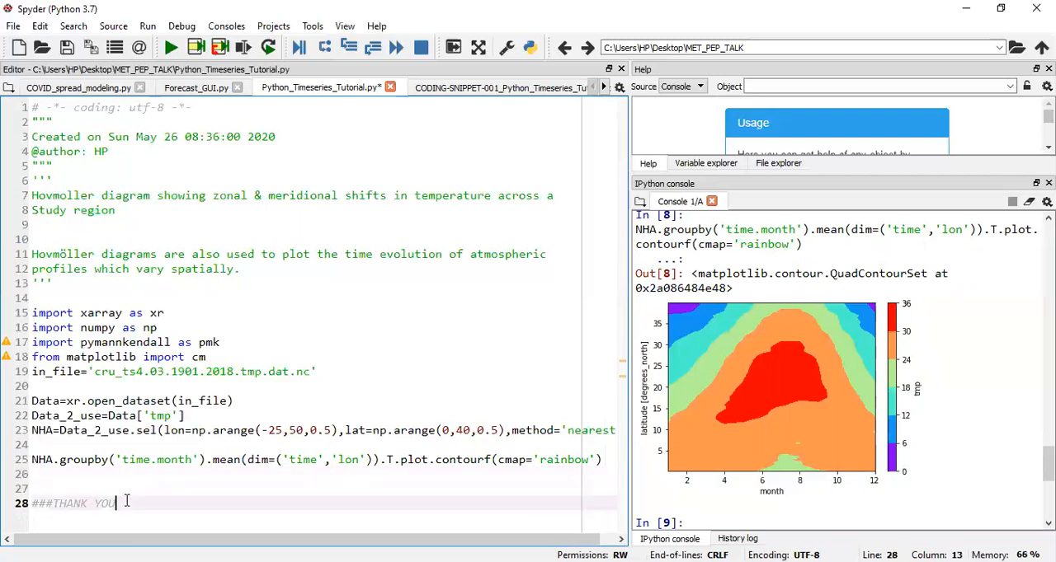